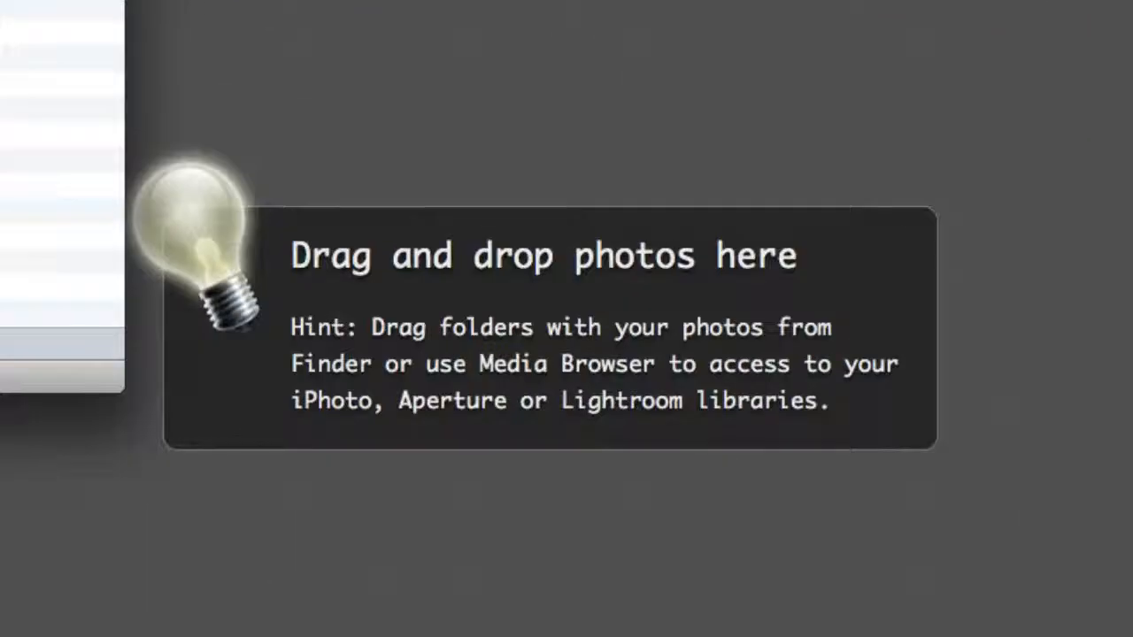
mouse_move(747, 336)
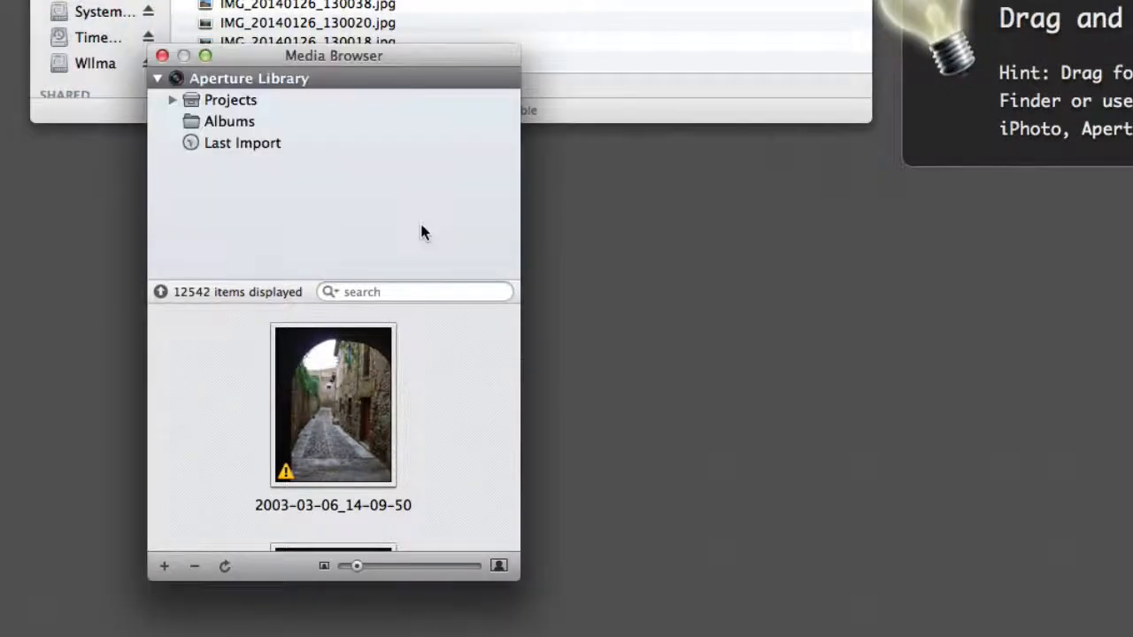
mouse_move(377, 331)
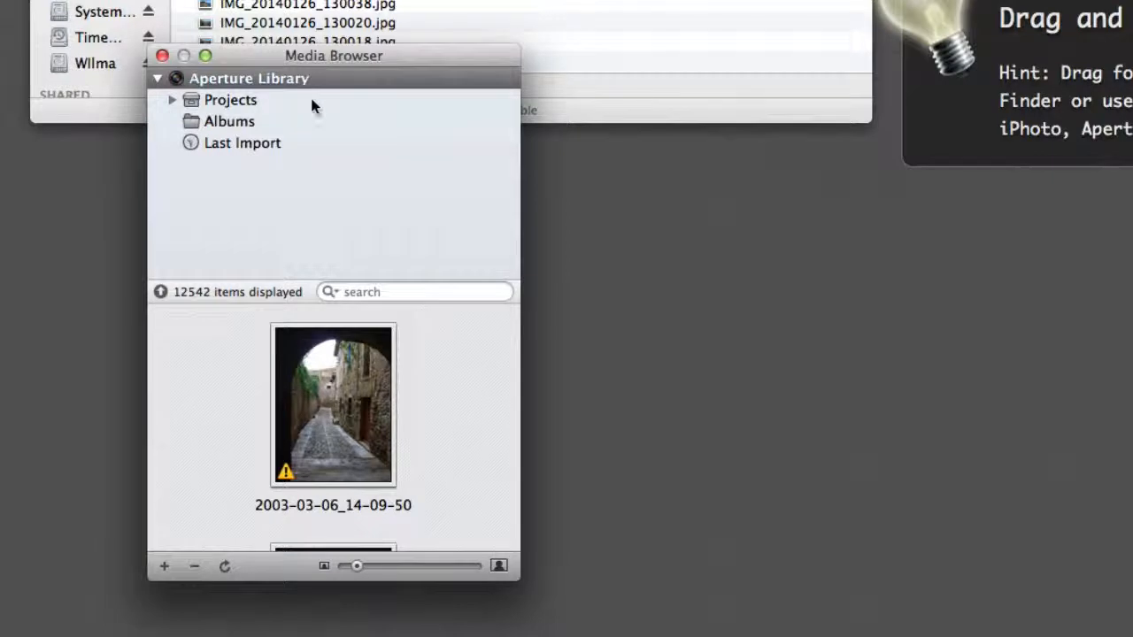
mouse_move(320, 85)
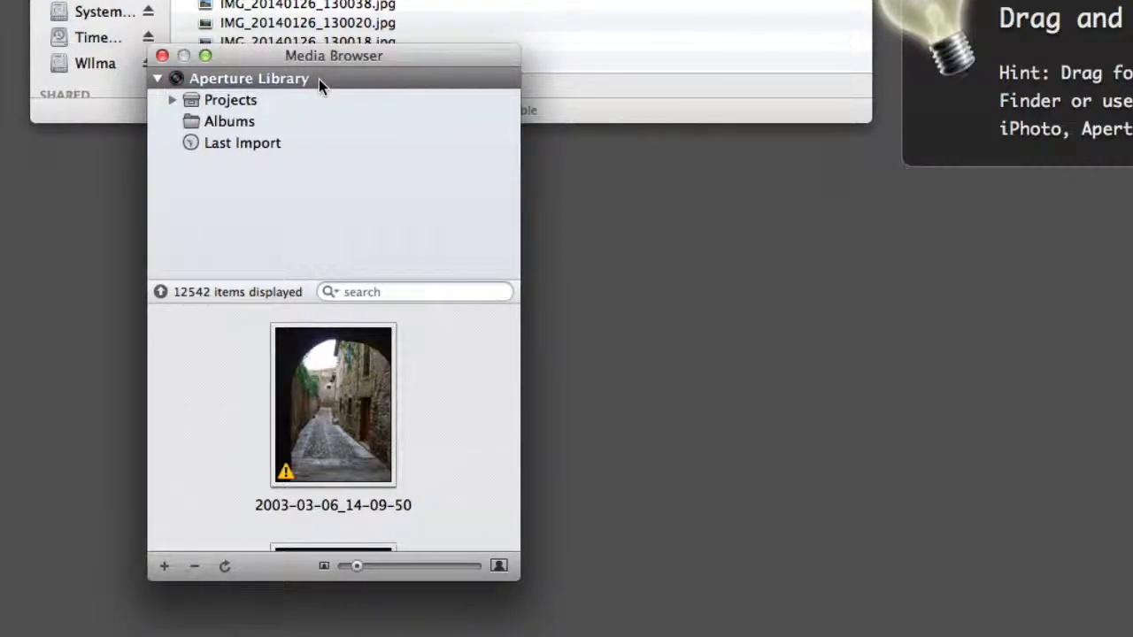
mouse_move(238, 122)
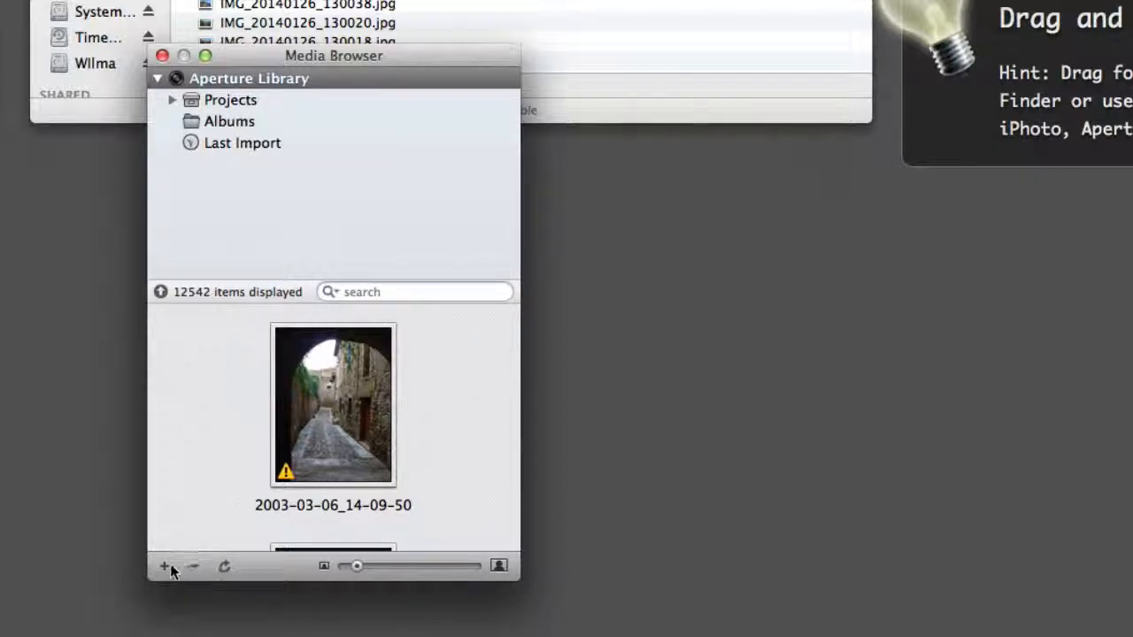
Add the Aperture Library from Pictures to the Media Browser and expand its Projects list
left_click(163, 567)
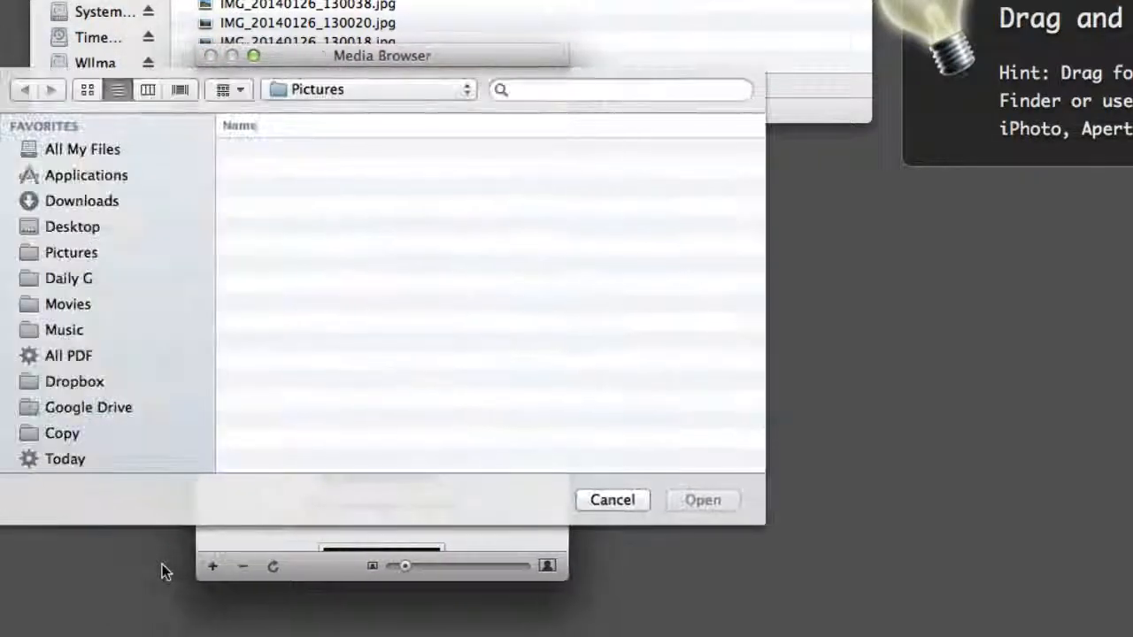
left_click(319, 150)
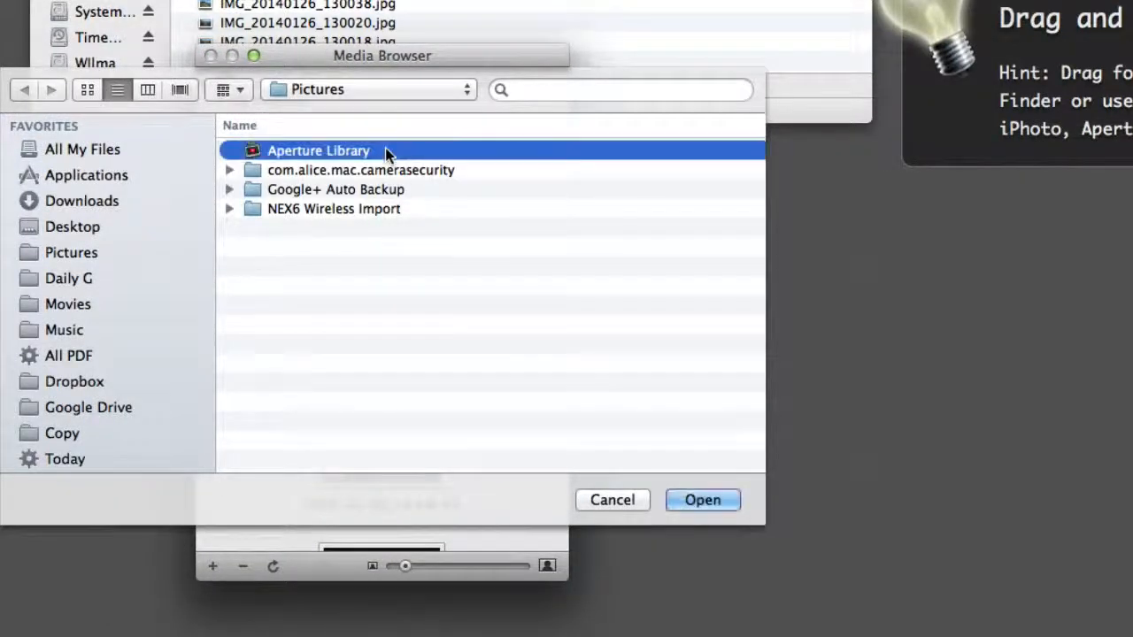
mouse_move(659, 503)
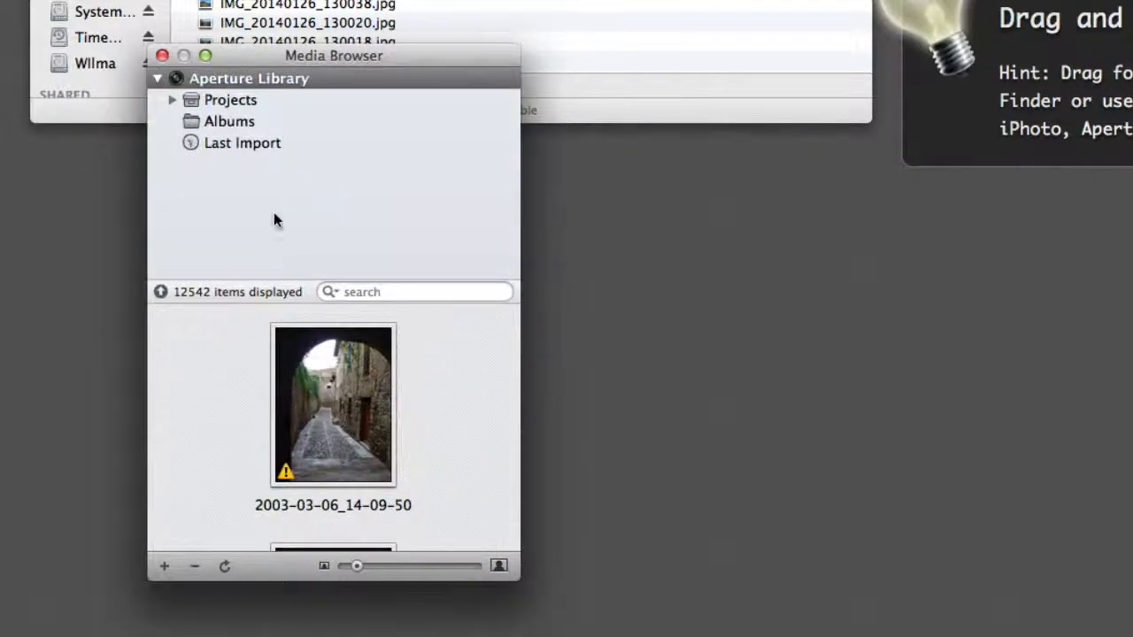
left_click(174, 99)
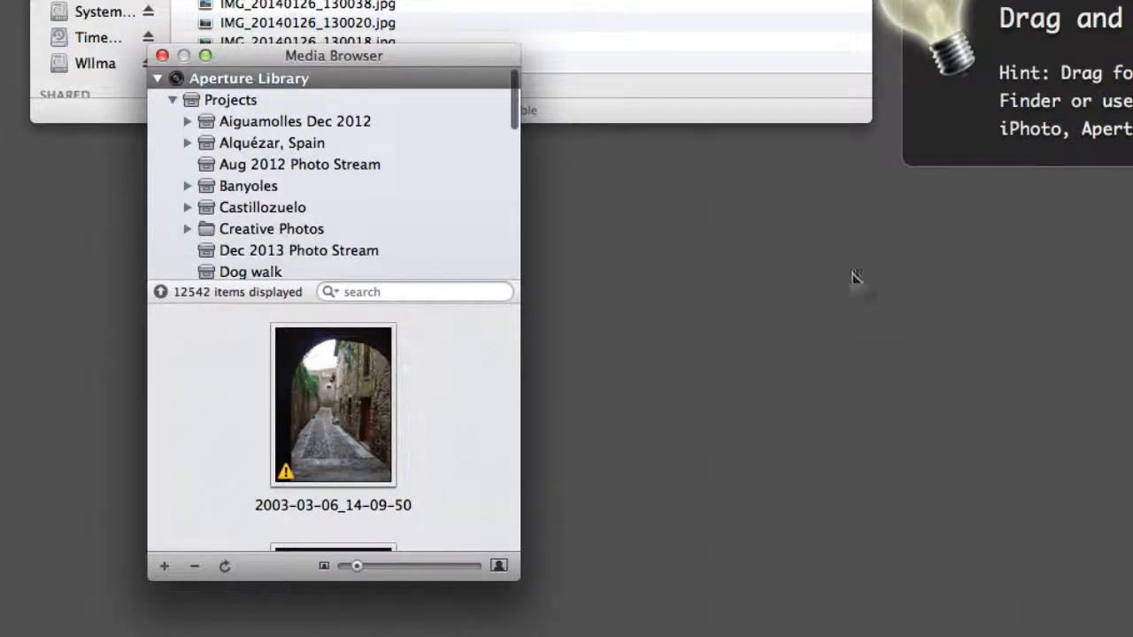
mouse_move(409, 55)
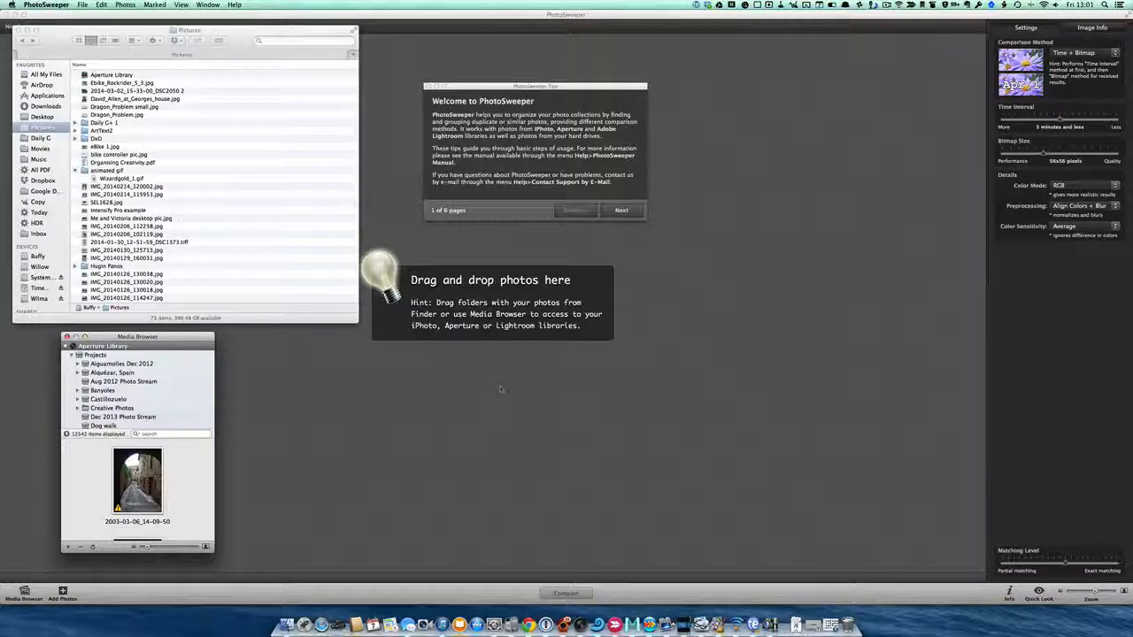
mouse_move(460, 216)
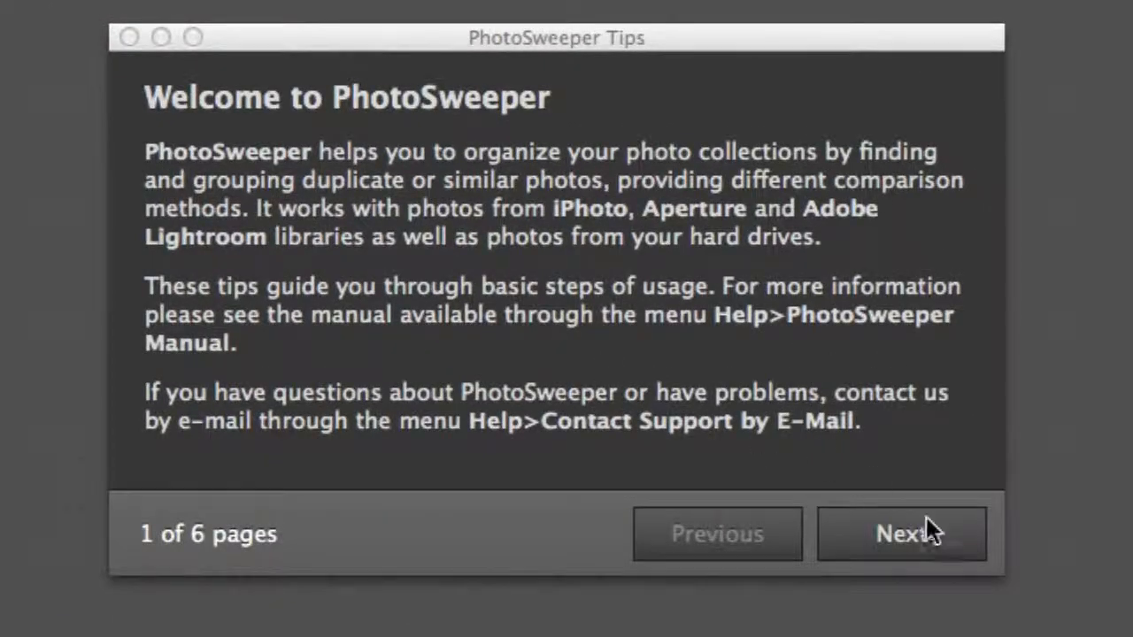
Page through the remaining welcome tips and dismiss the Tips window
left_click(901, 534)
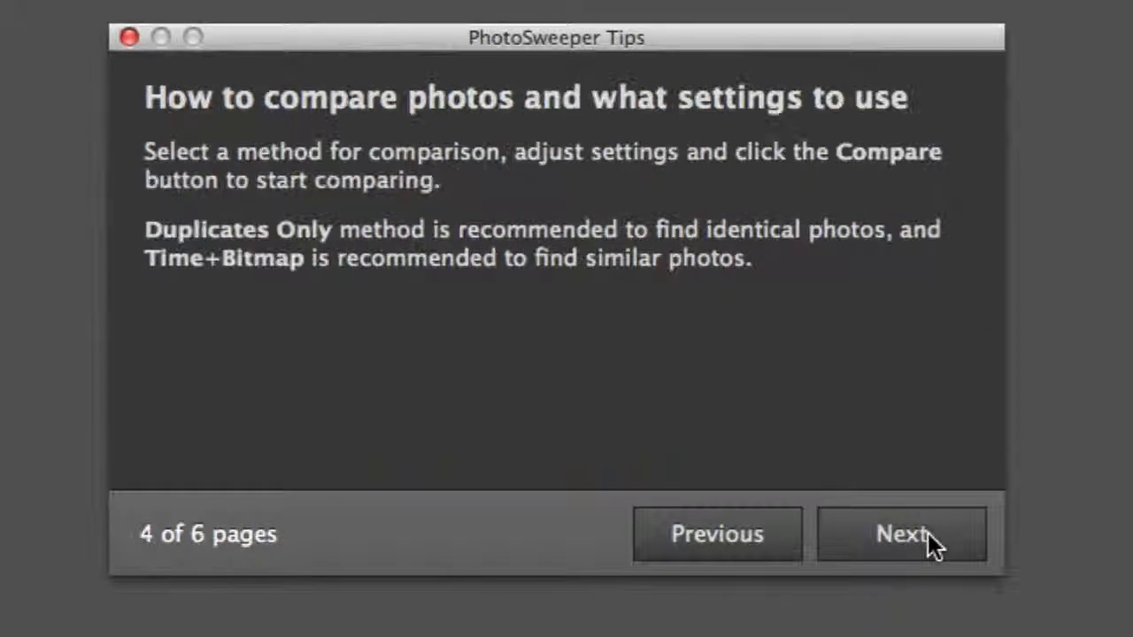
left_click(901, 535)
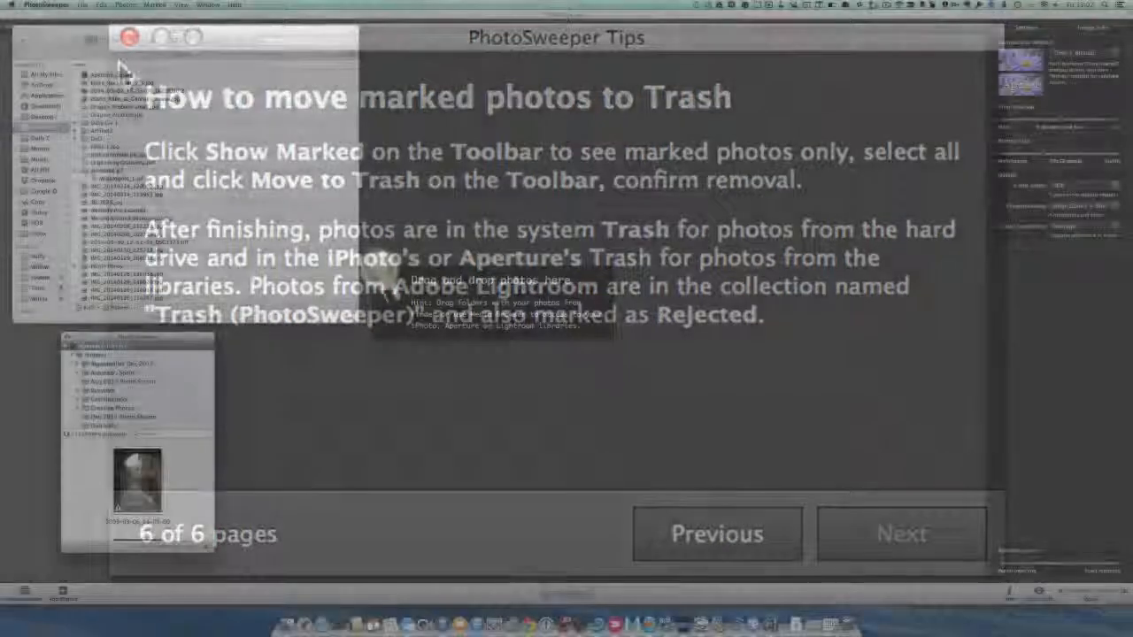
left_click(131, 39)
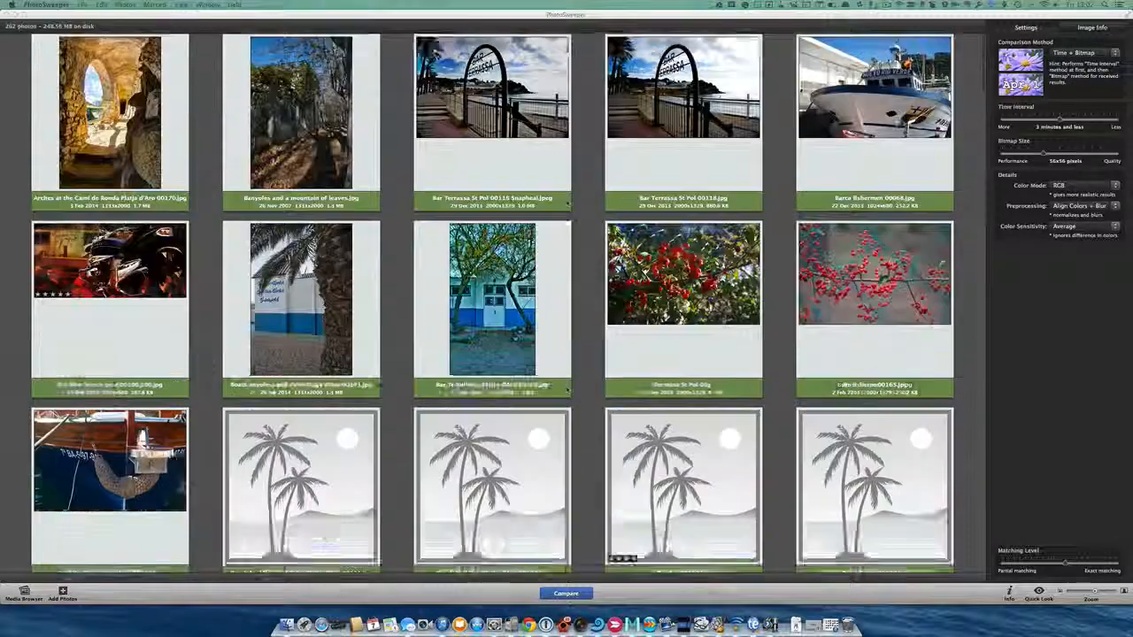
Scroll down through the loaded photo thumbnail grid to review the collection
scroll("down", 3)
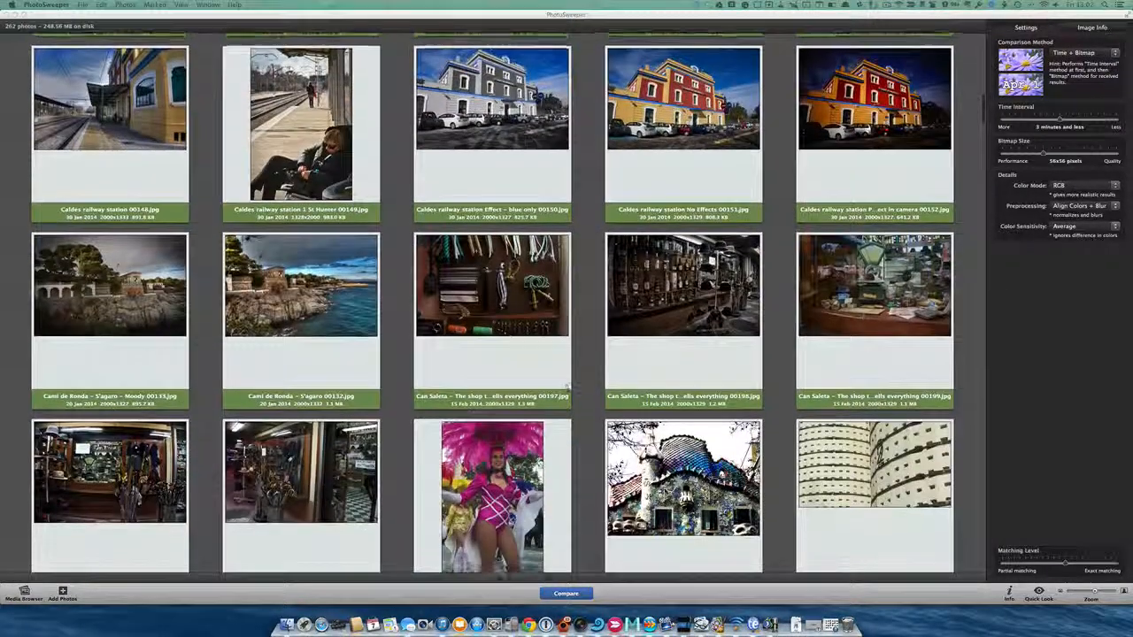
scroll("down", 3)
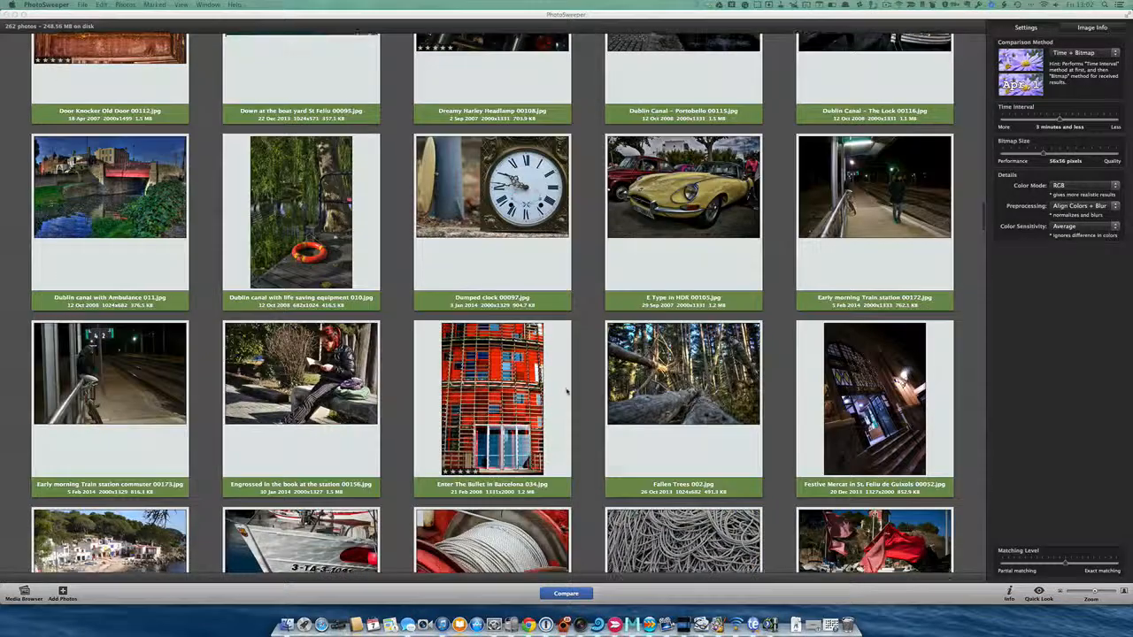
scroll("down", 3)
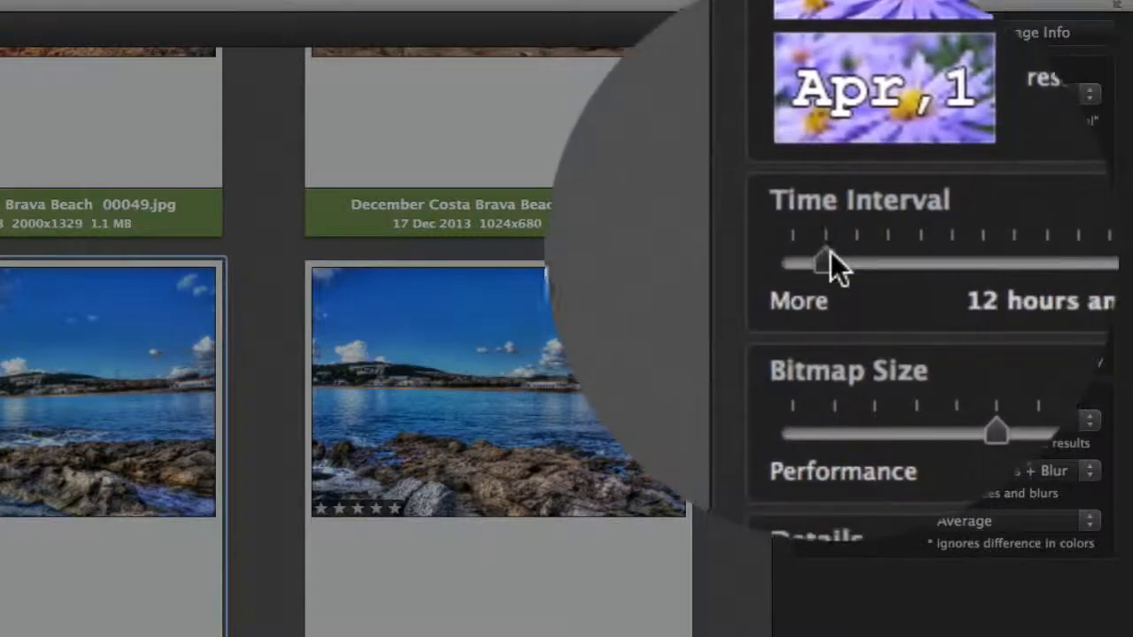
Try a 24-hour Time Interval, then settle the slider at 3 minutes and less
left_click_drag(828, 262, 818, 251)
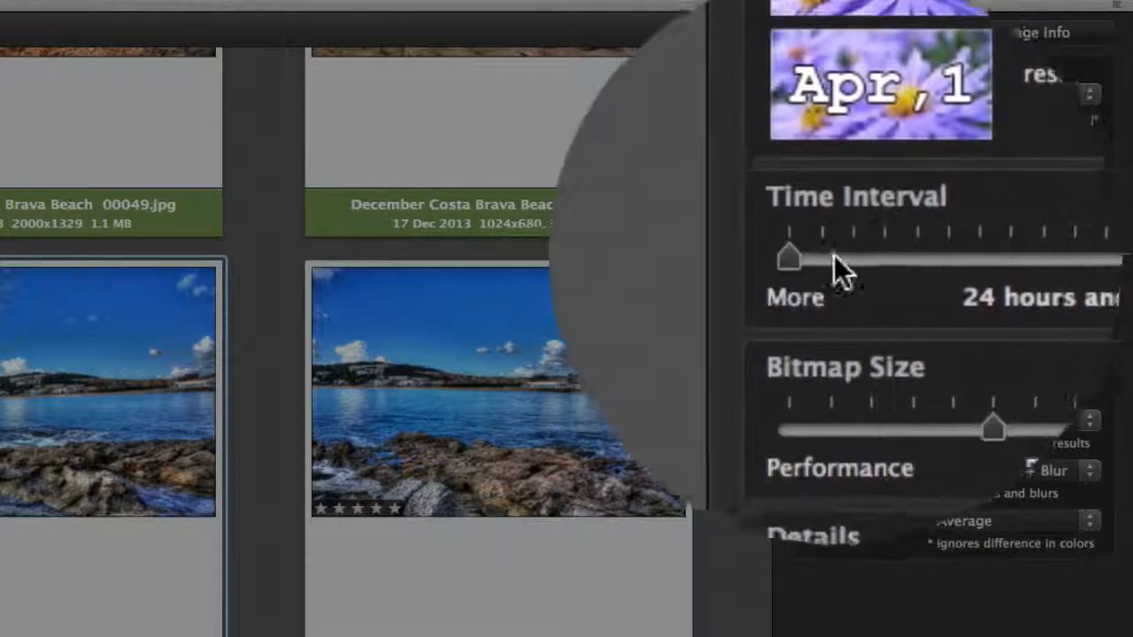
left_click_drag(788, 256, 836, 257)
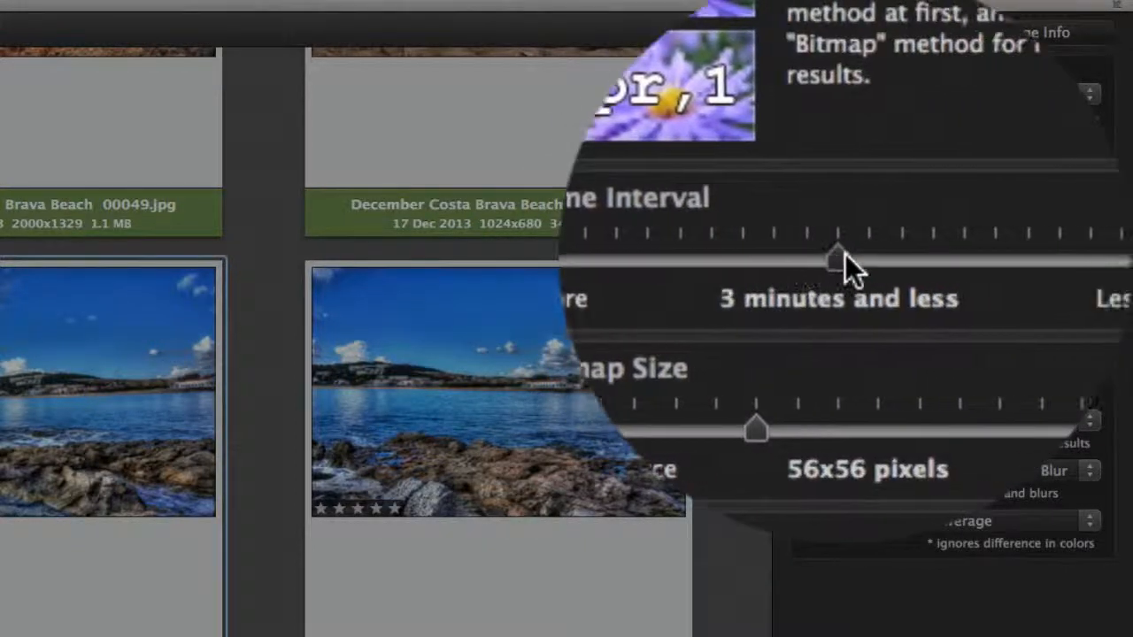
left_click_drag(840, 257, 846, 256)
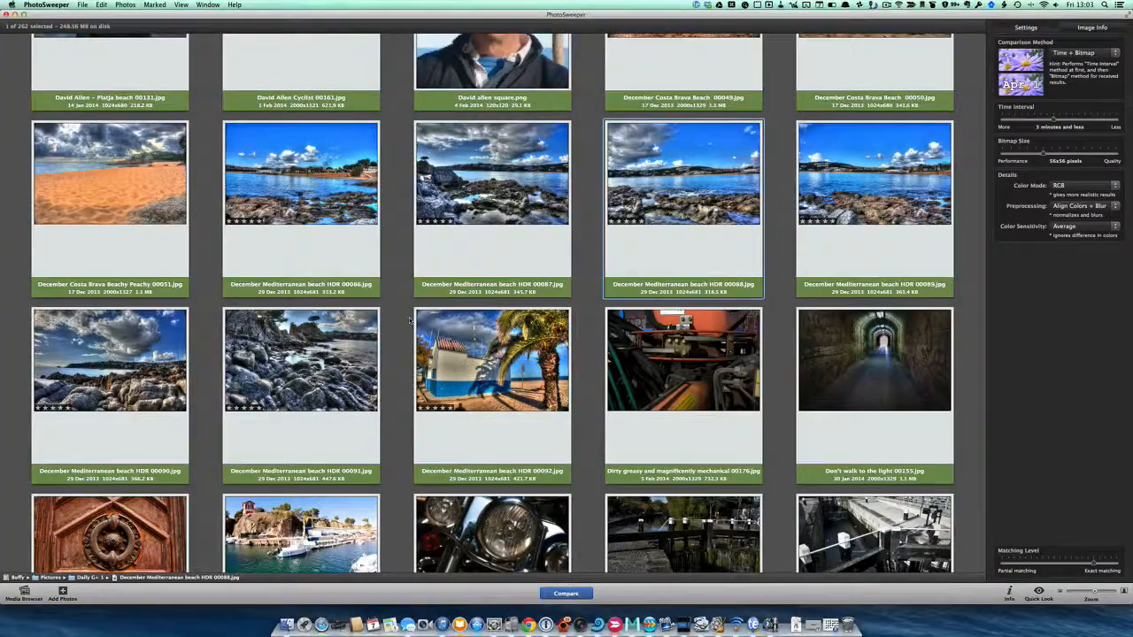
Review the photo grid and start the Compare run to find duplicates
scroll("down", 3)
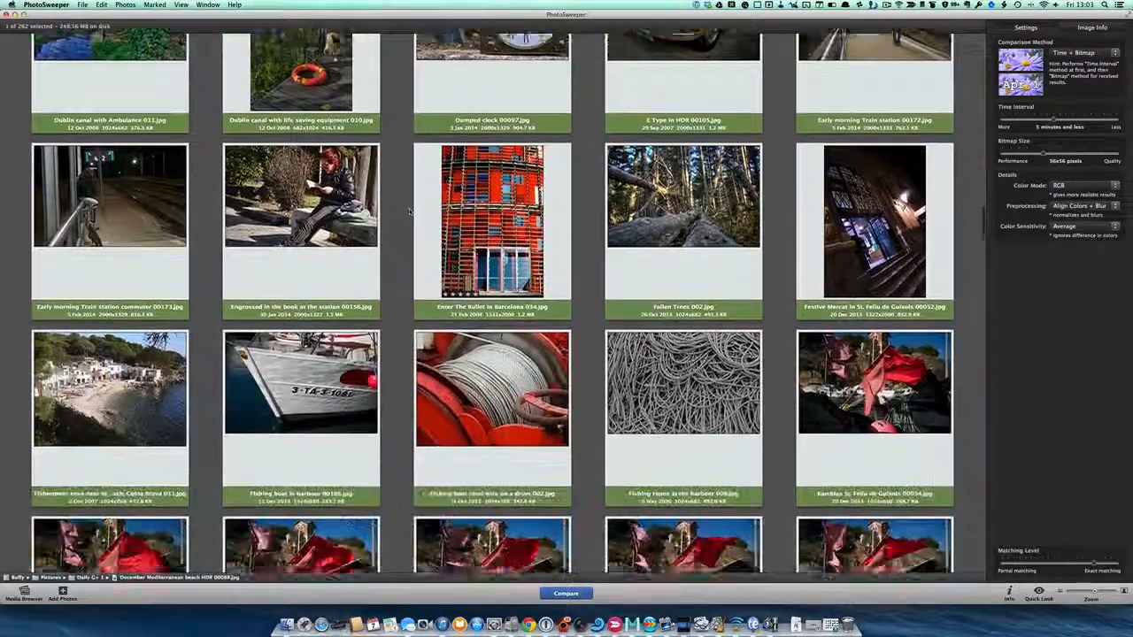
scroll("down", 3)
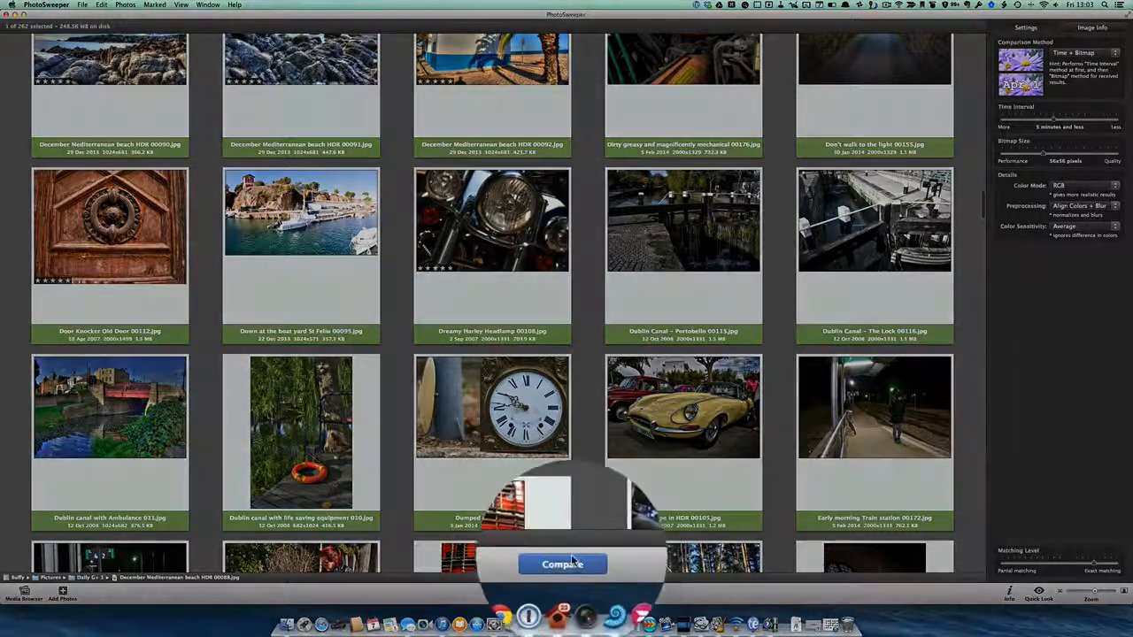
left_click(563, 562)
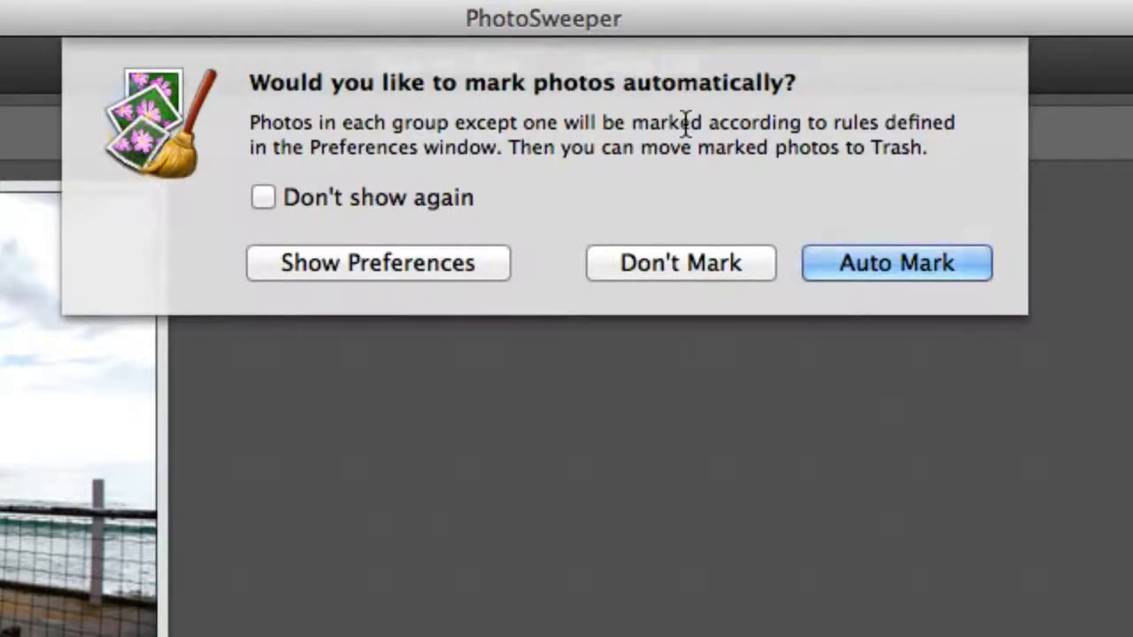
mouse_move(328, 203)
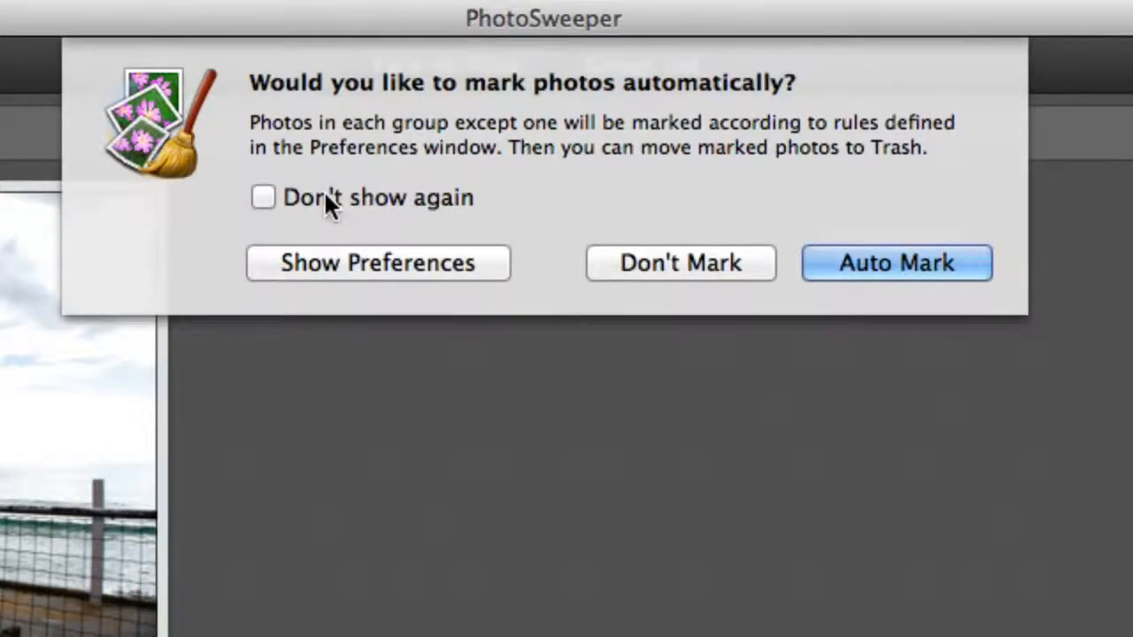
mouse_move(387, 264)
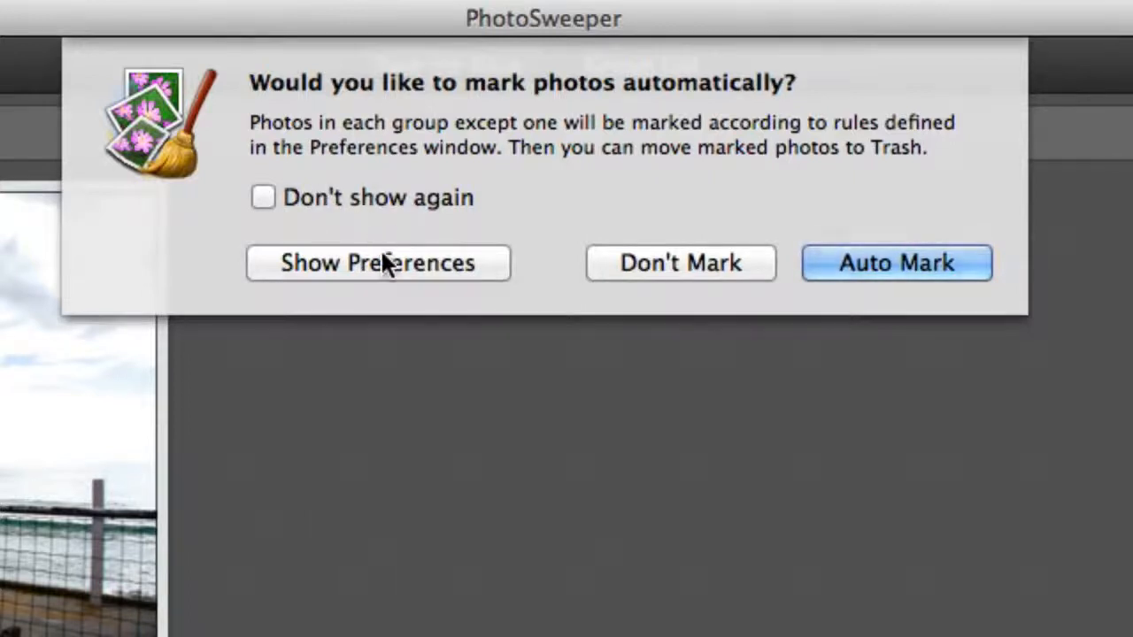
mouse_move(479, 270)
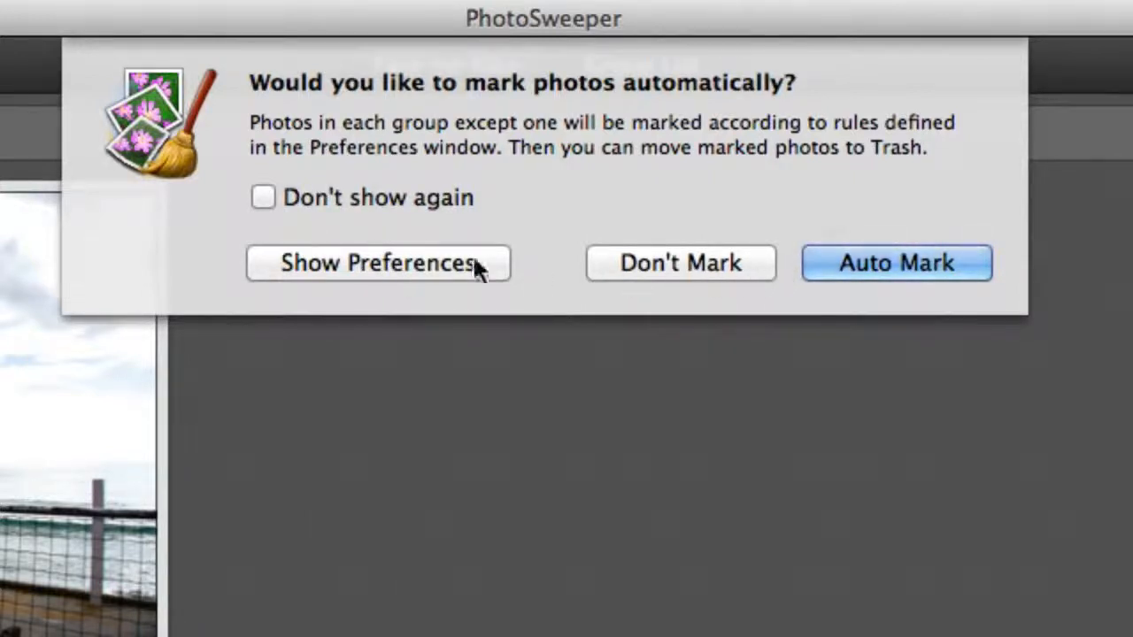
mouse_move(814, 181)
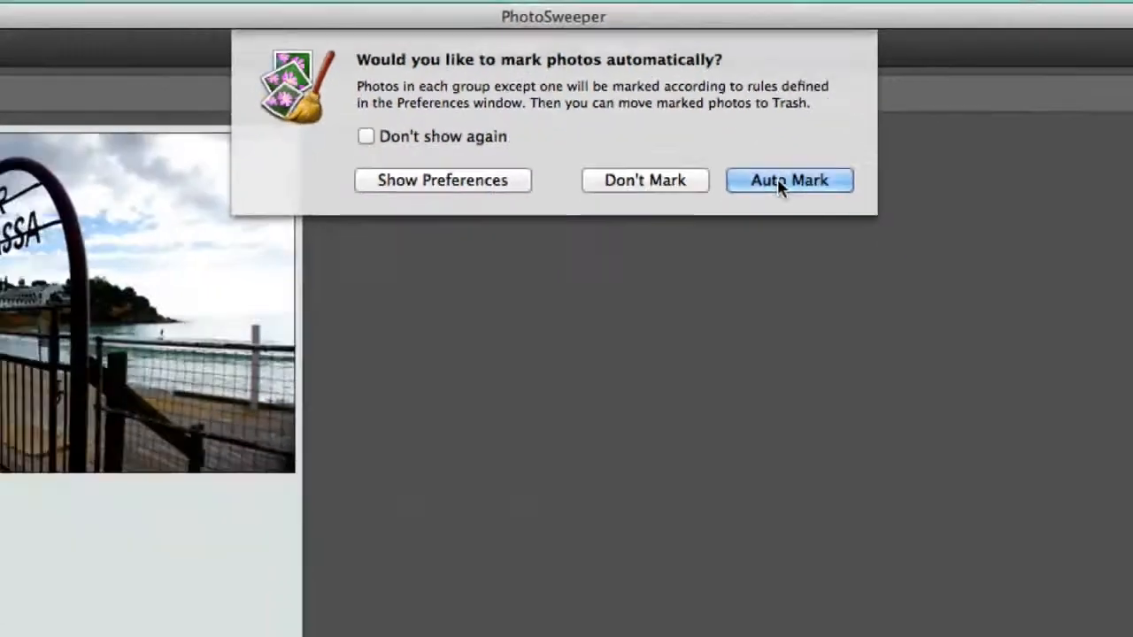
Choose Auto Mark so all but one photo in each duplicate group is flagged
left_click(790, 181)
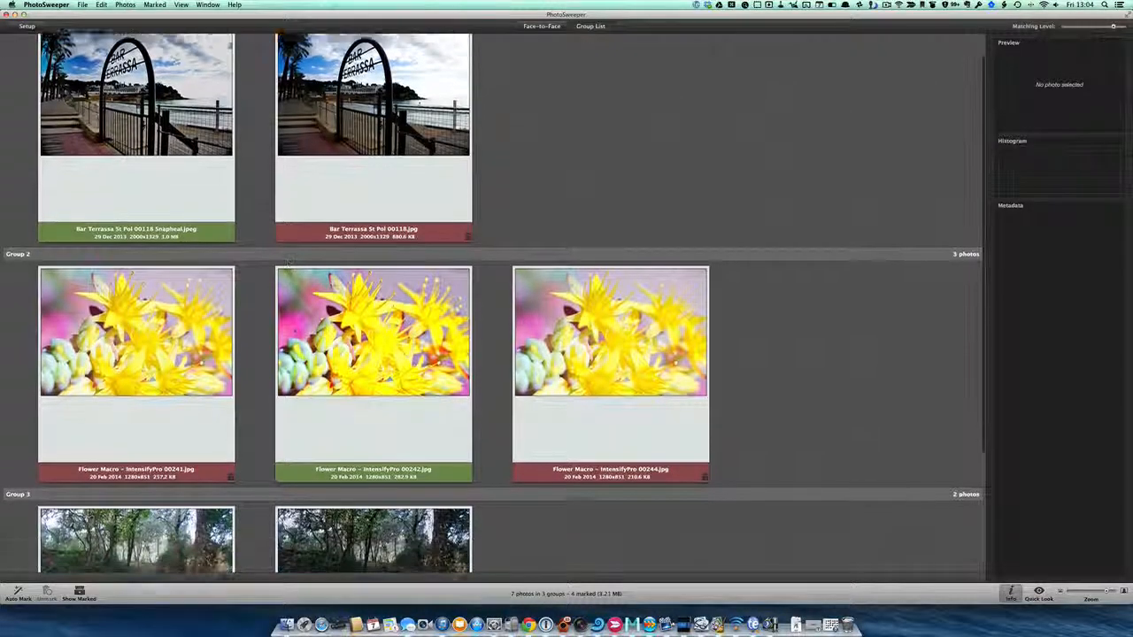
Scroll the fresh unmarked results of 18 photos in 9 groups
scroll("down", 3)
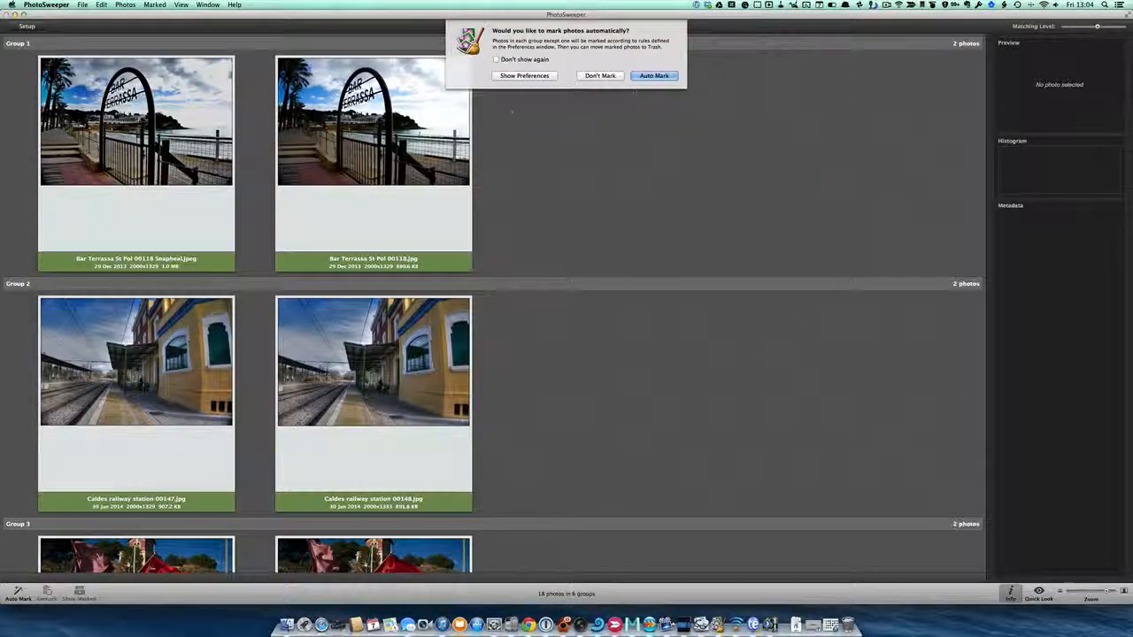
Auto Mark the 9 groups and scroll through them to review the kept and flagged photos
left_click(655, 74)
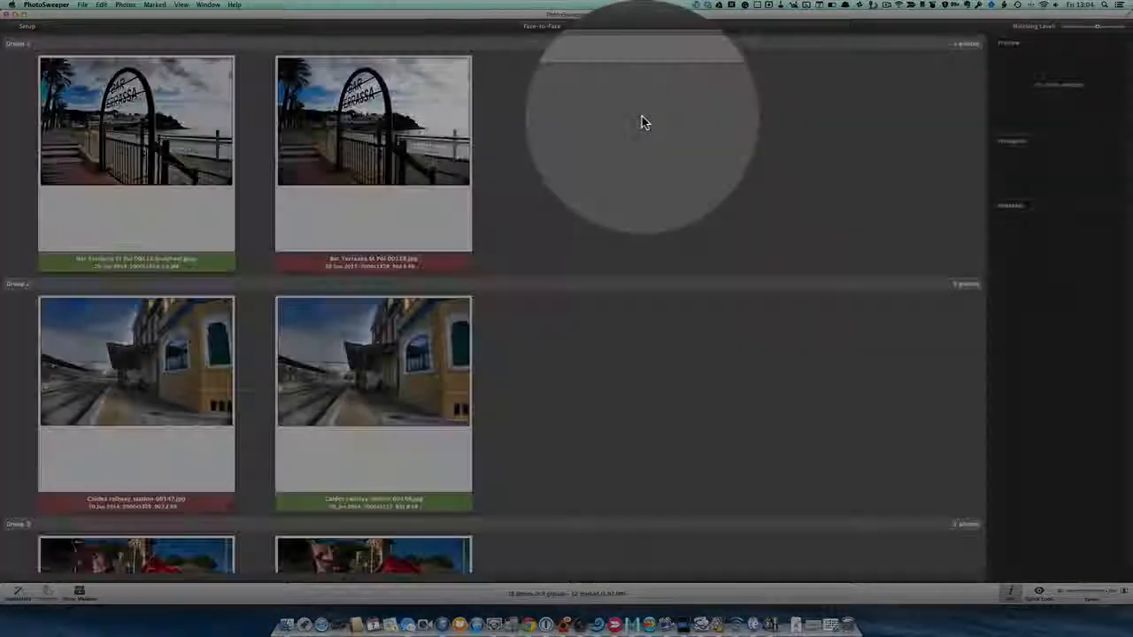
scroll("down", 3)
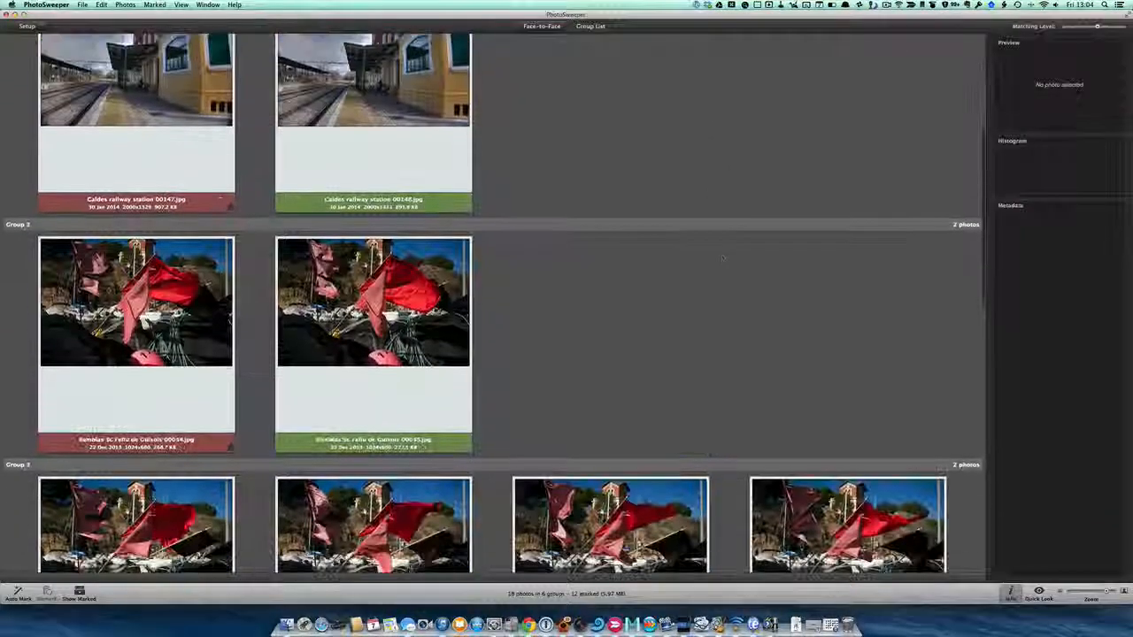
scroll("down", 3)
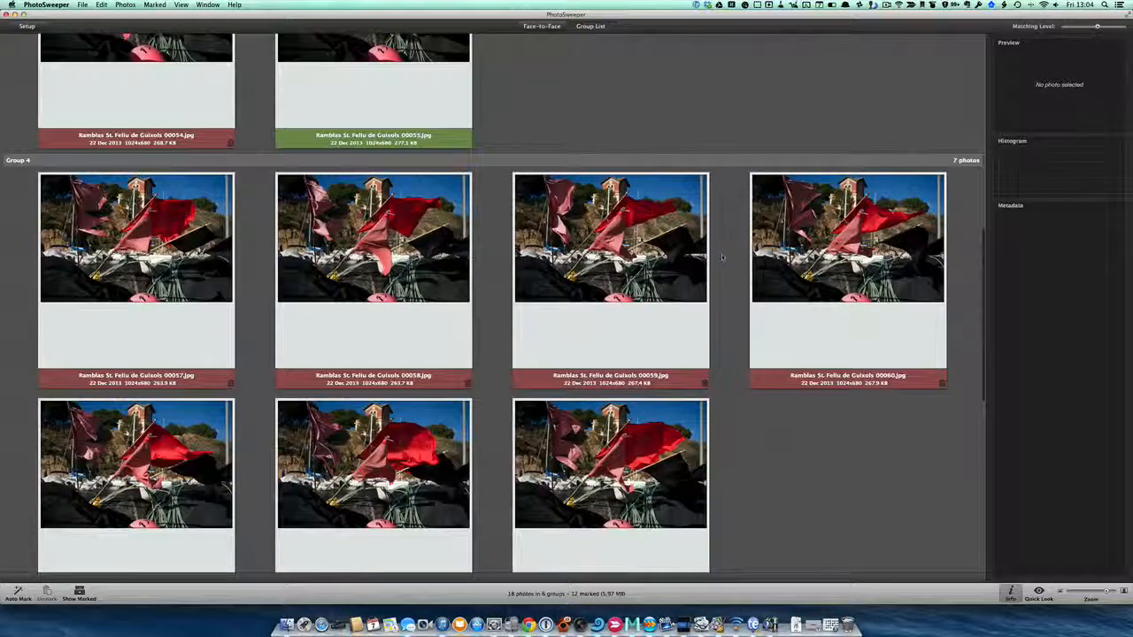
scroll("down", 3)
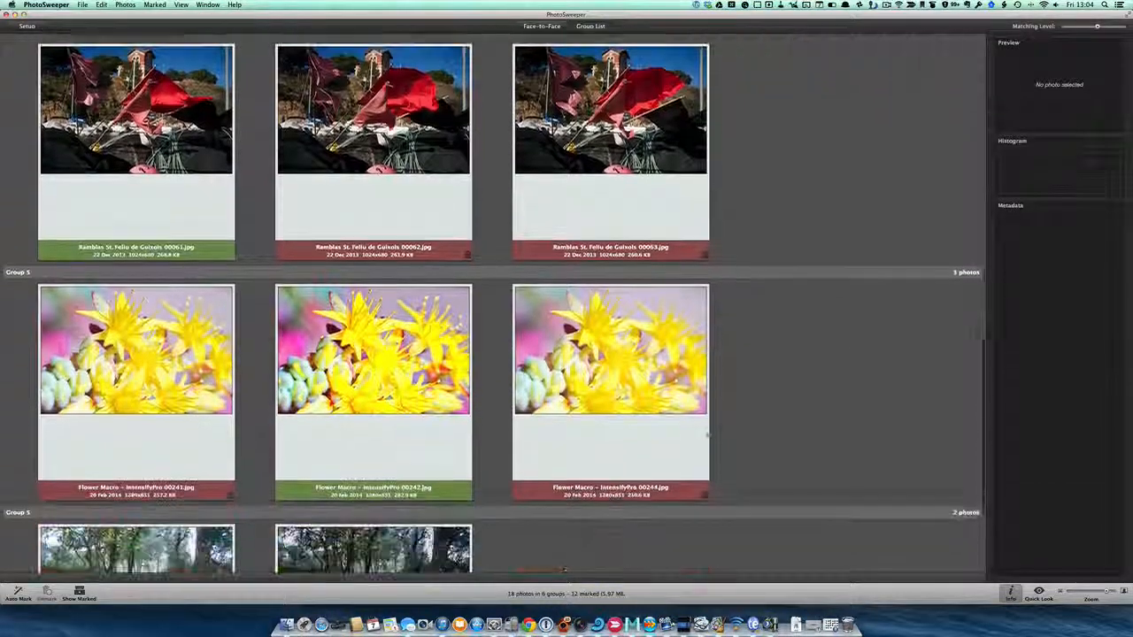
scroll("down", 3)
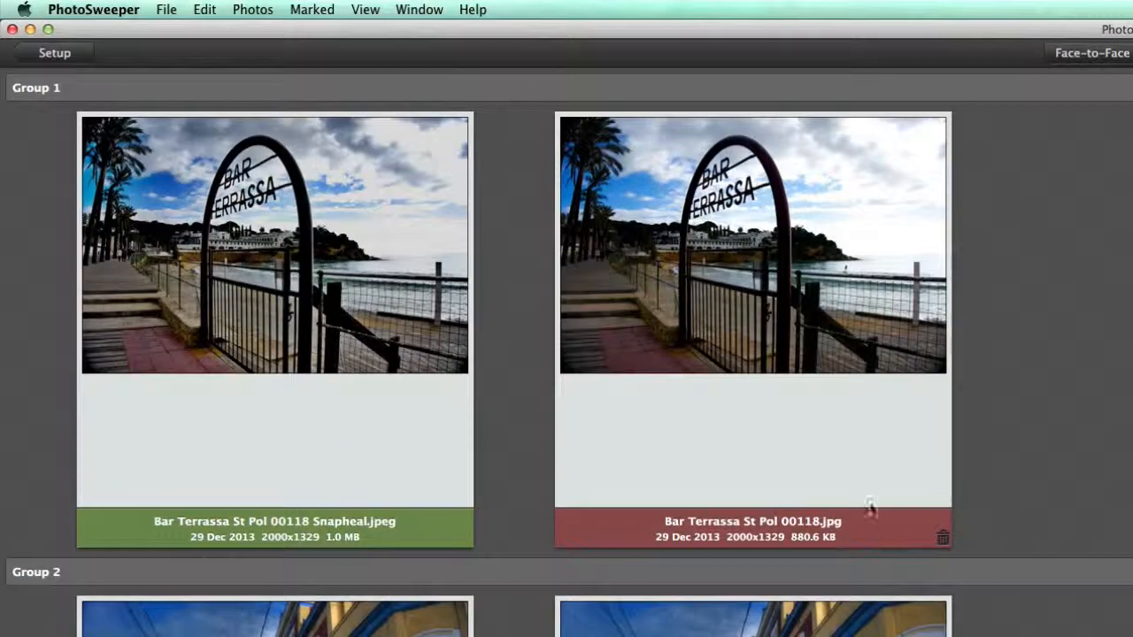
mouse_move(779, 361)
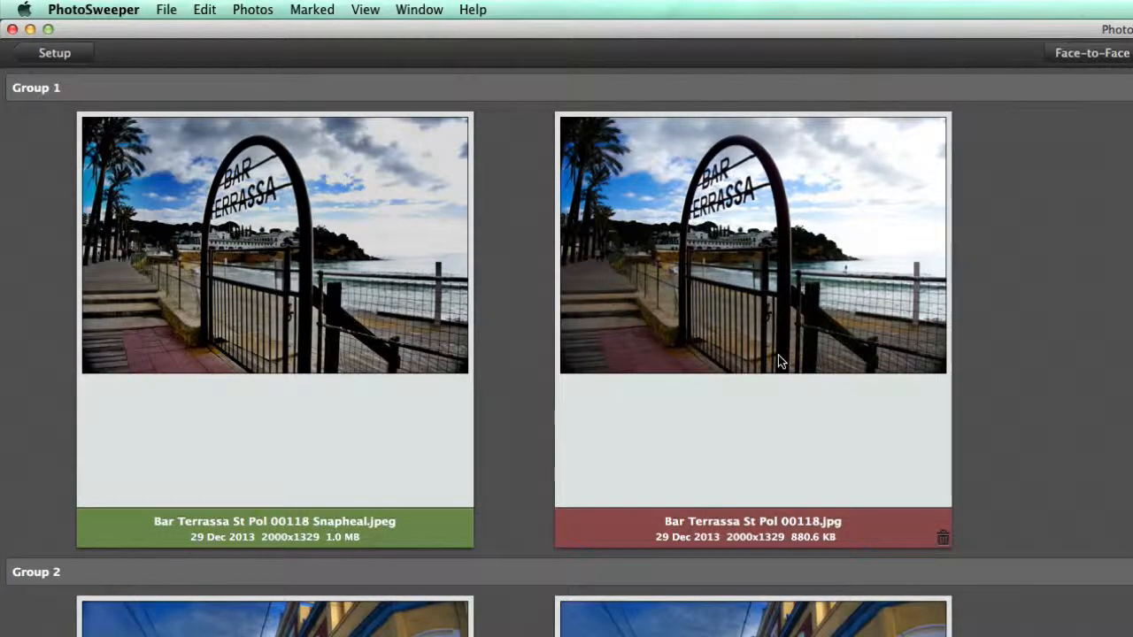
mouse_move(893, 333)
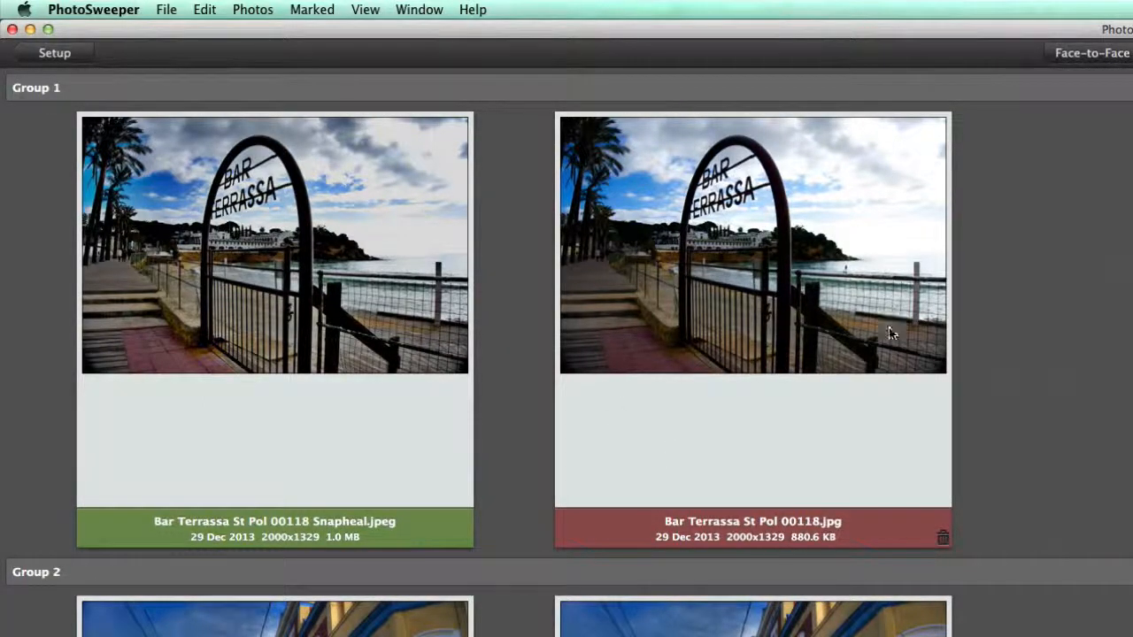
mouse_move(854, 285)
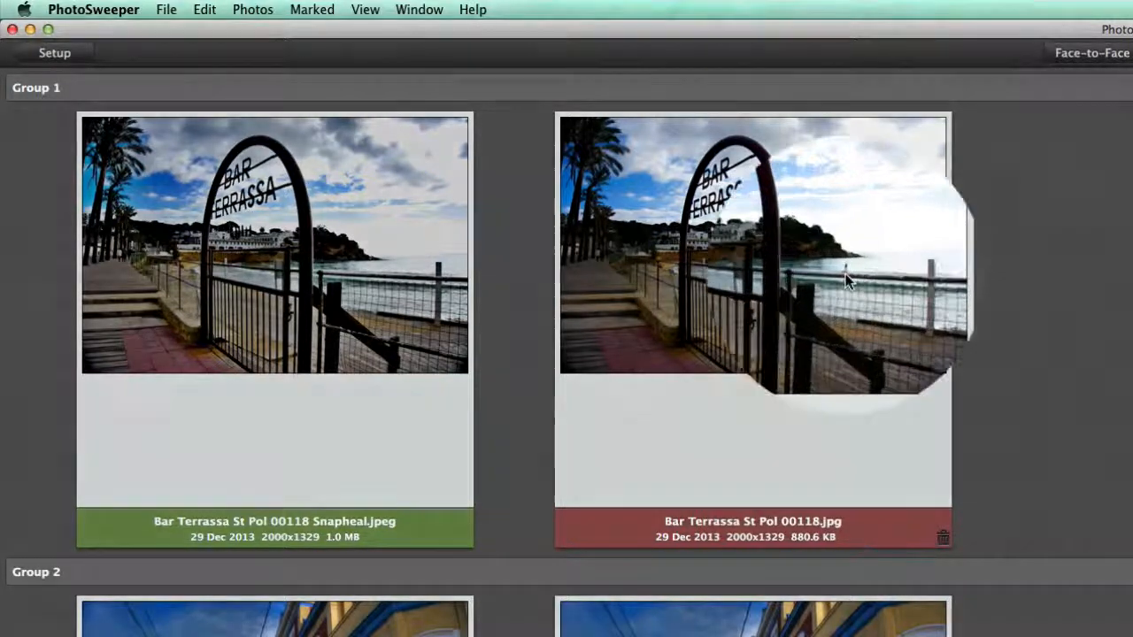
mouse_move(849, 283)
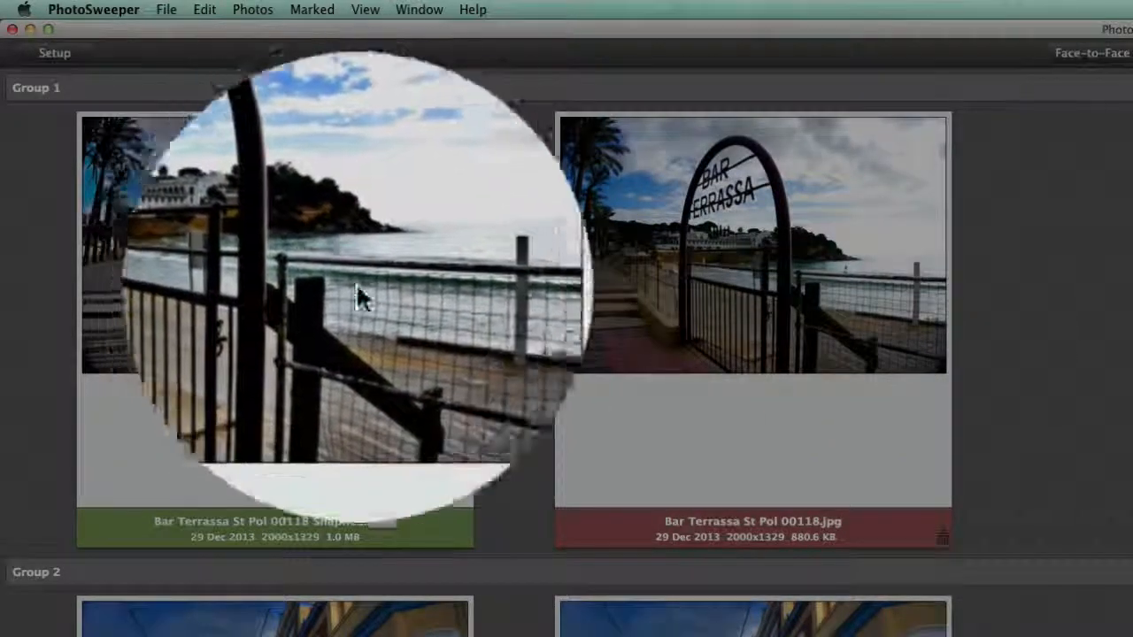
mouse_move(354, 535)
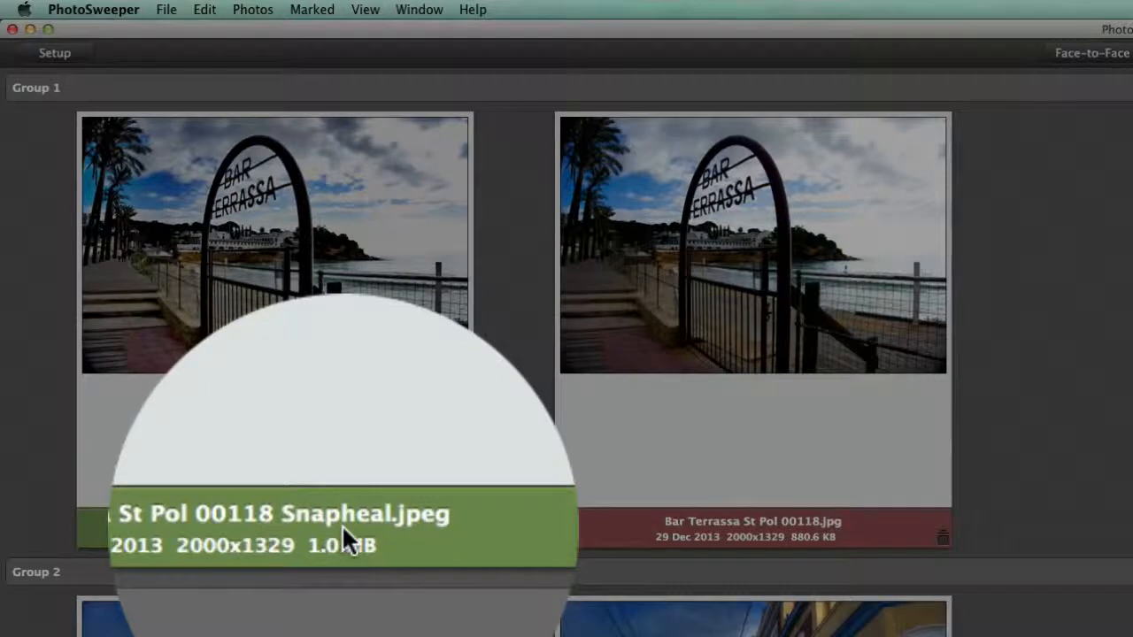
mouse_move(833, 482)
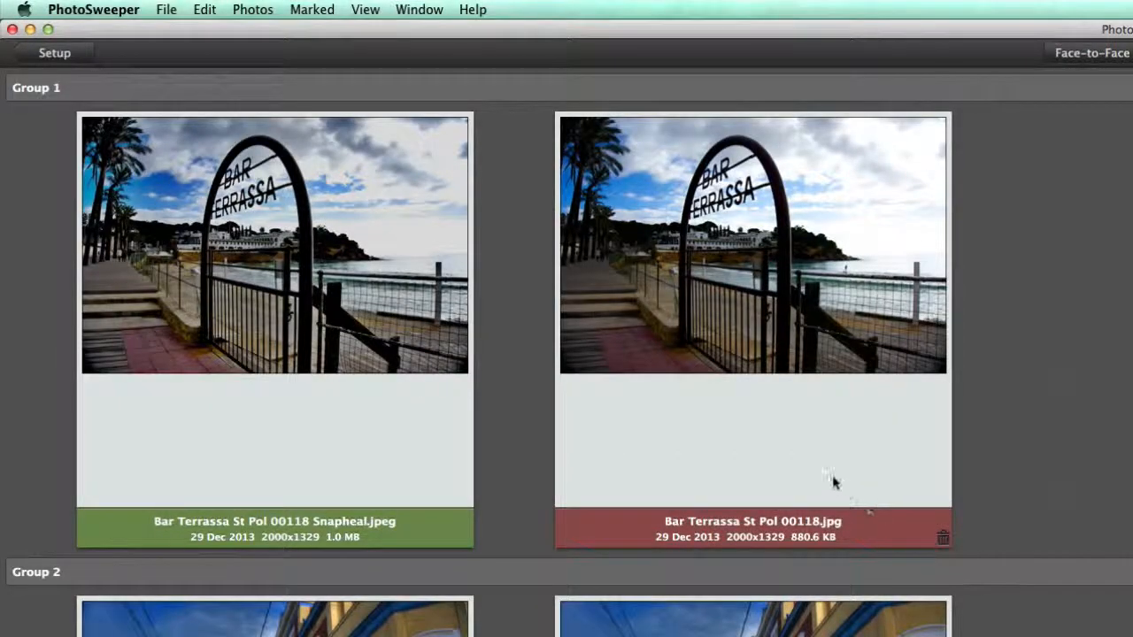
mouse_move(797, 476)
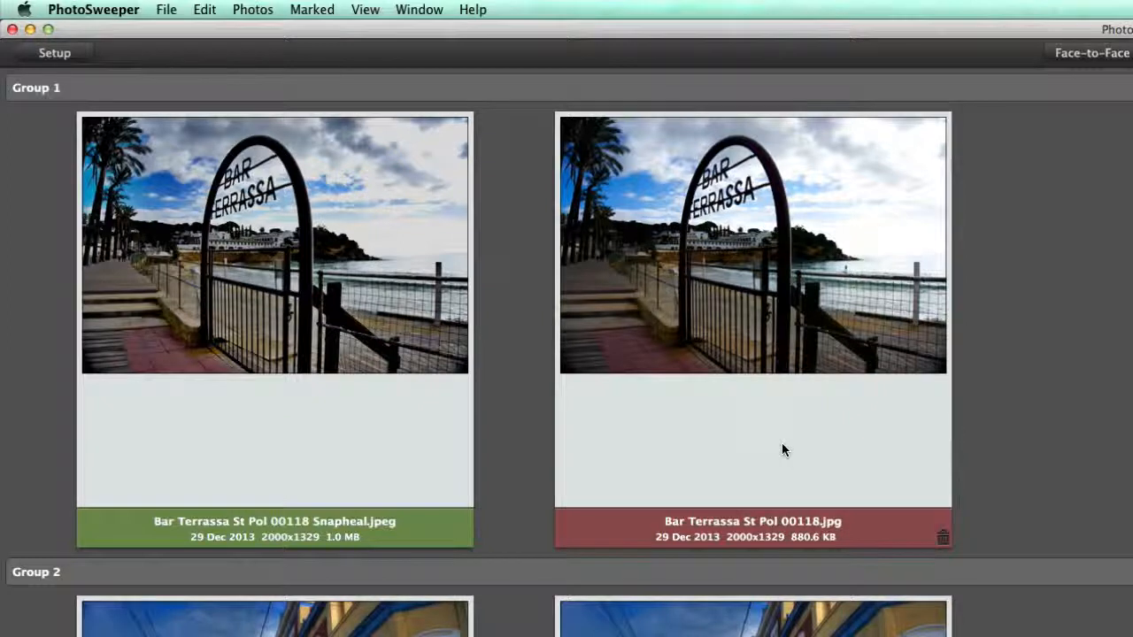
scroll("down", 3)
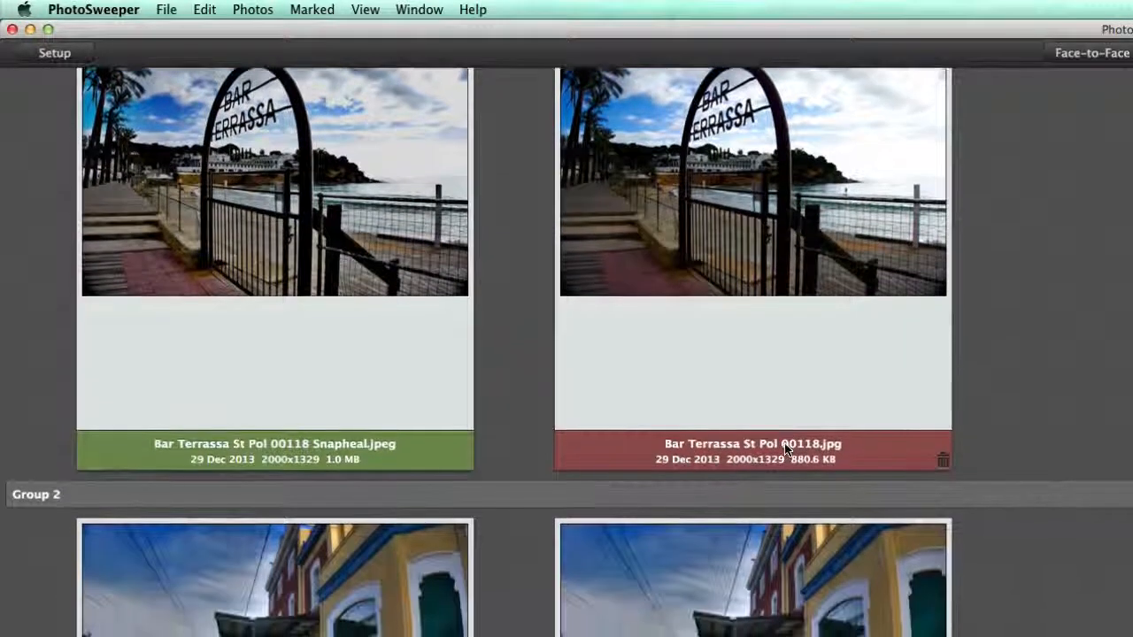
scroll("down", 3)
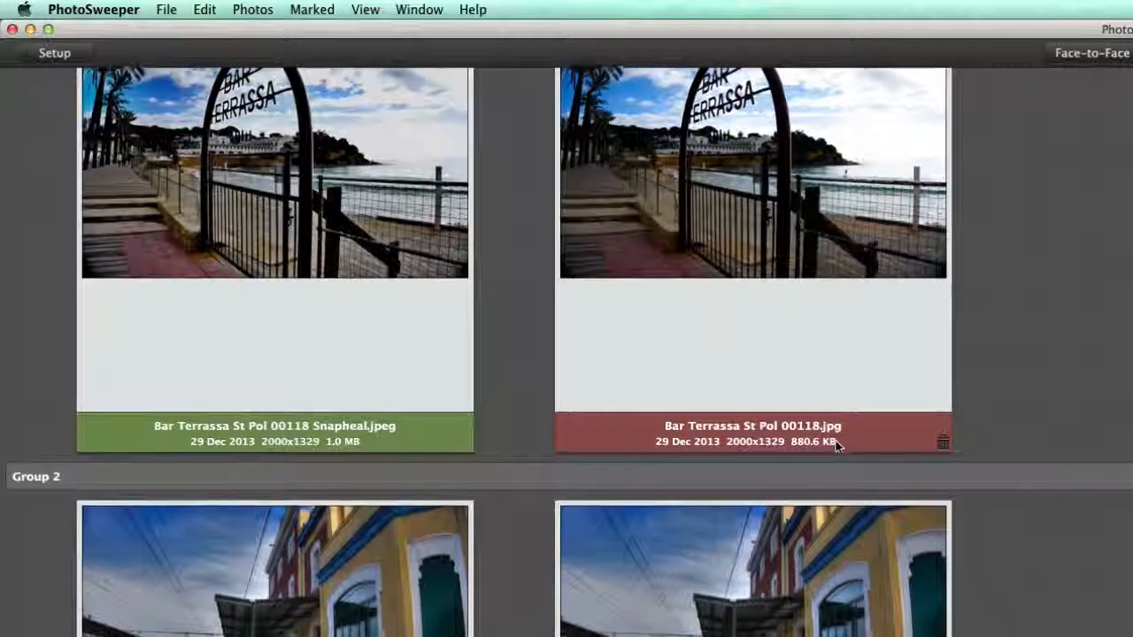
scroll("down", 3)
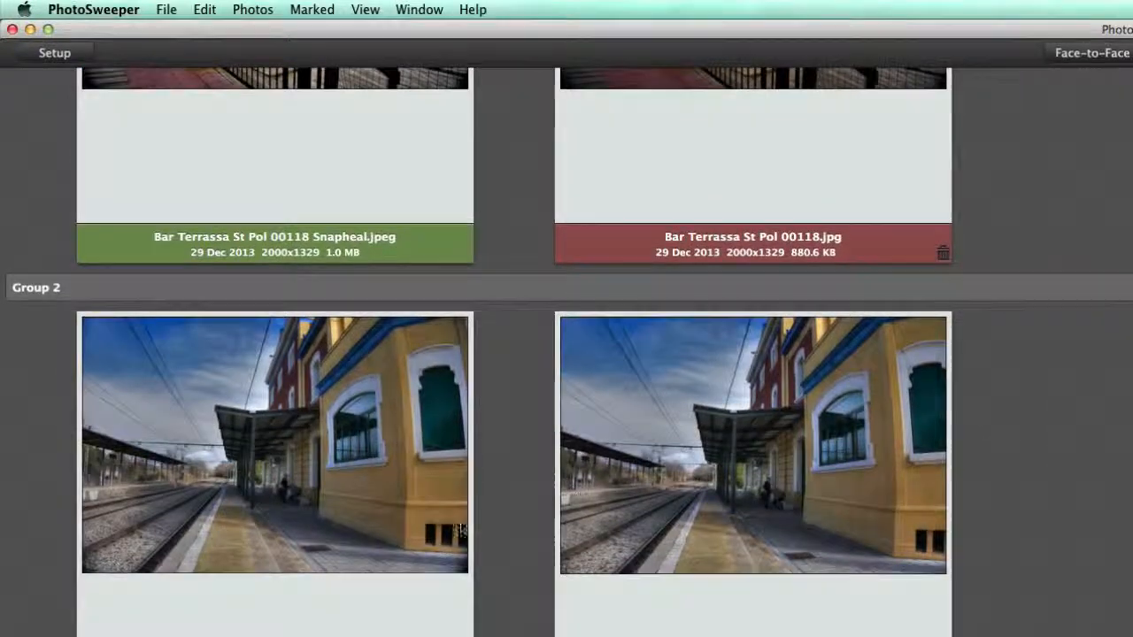
mouse_move(351, 503)
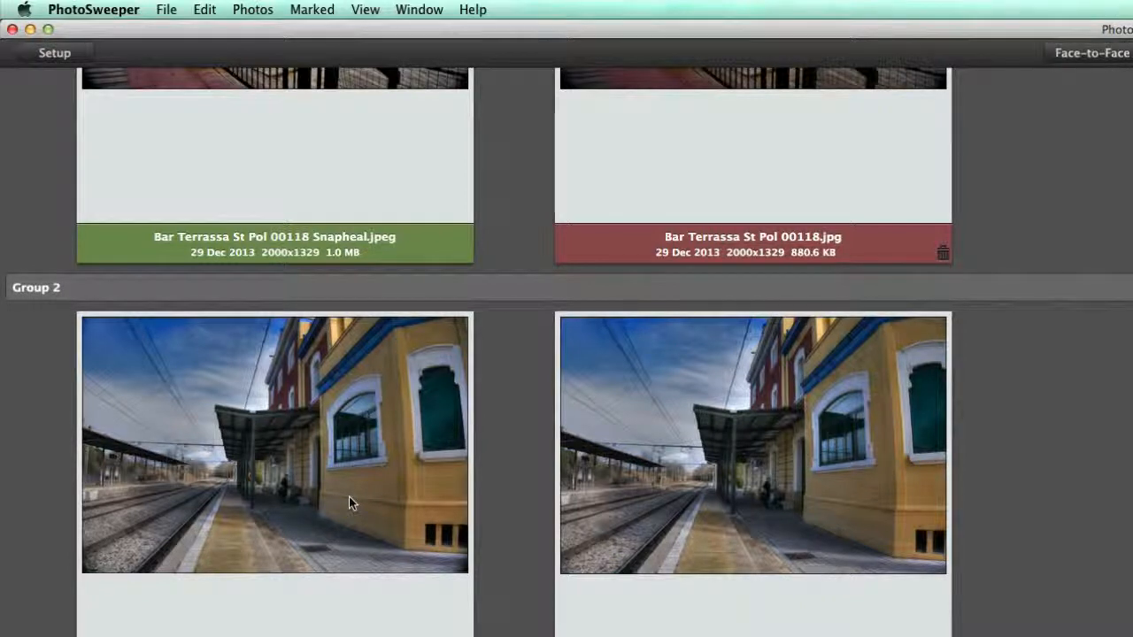
scroll("down", 3)
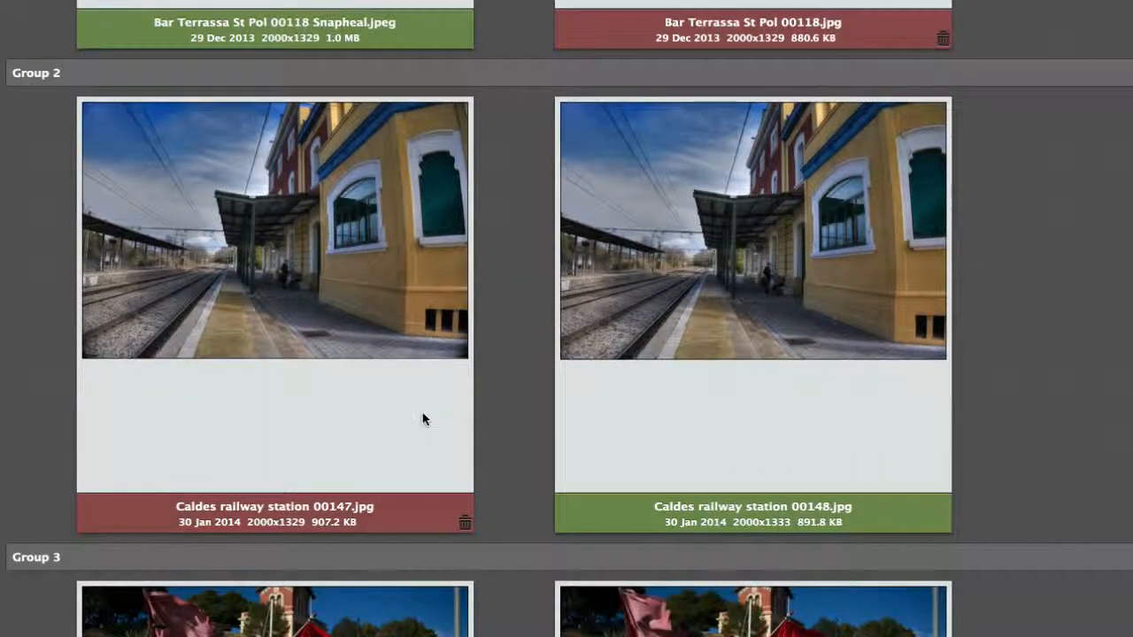
scroll("down", 3)
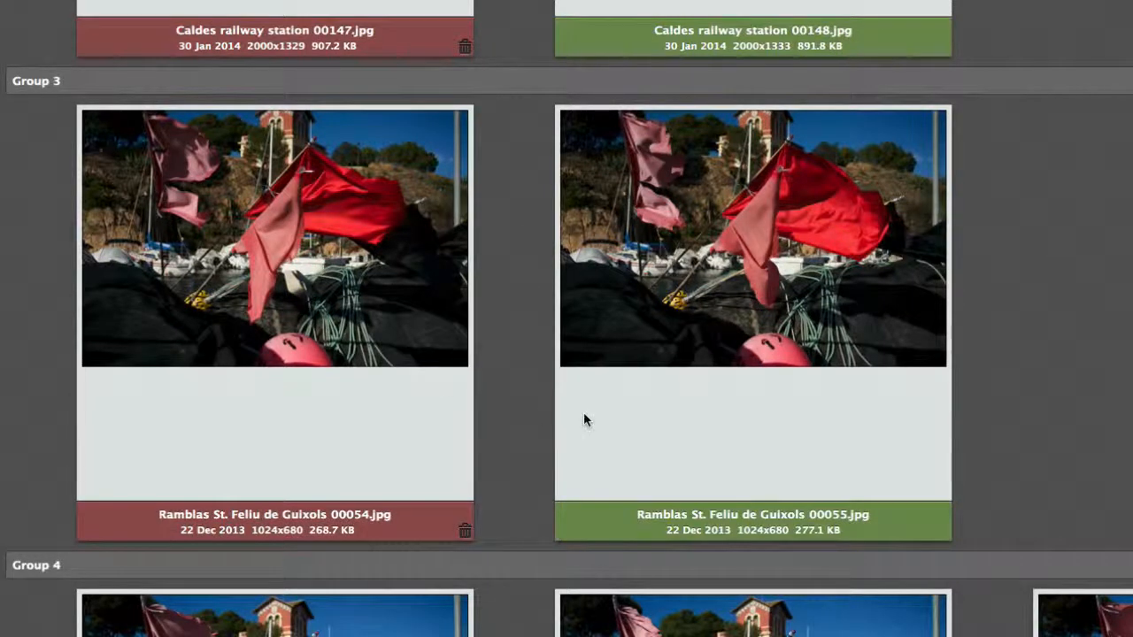
mouse_move(657, 482)
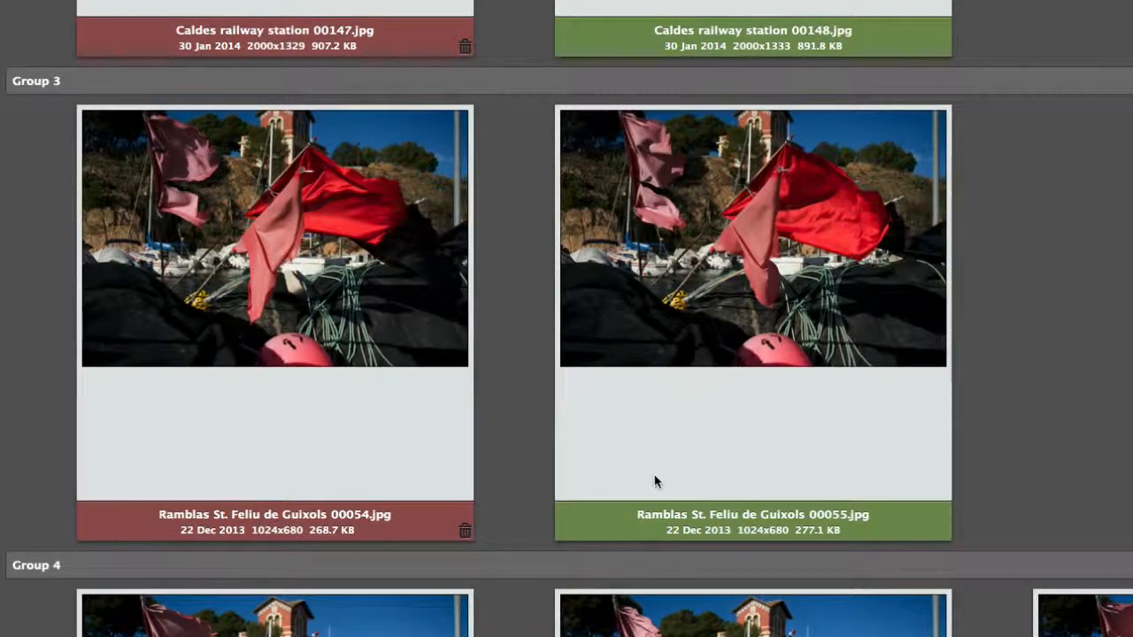
mouse_move(715, 374)
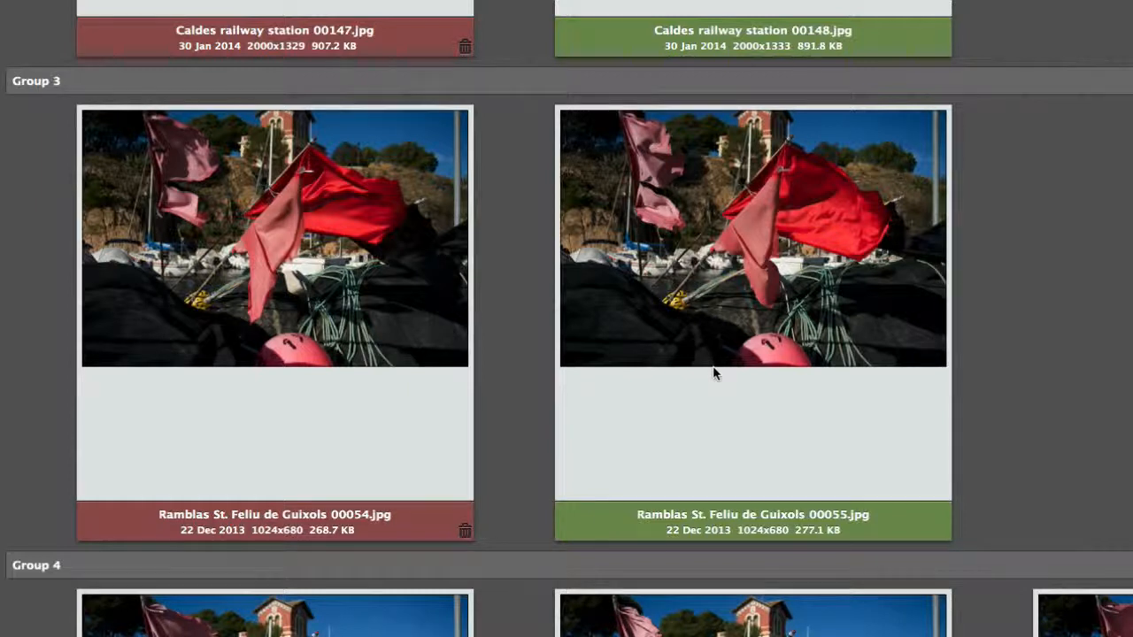
mouse_move(403, 424)
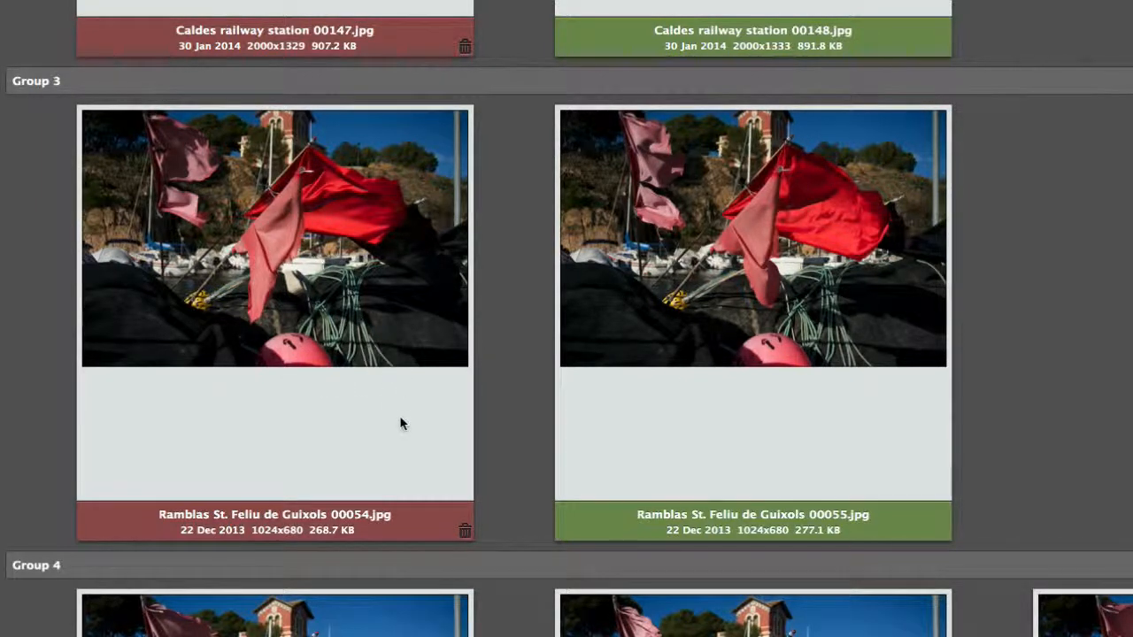
scroll("down", 3)
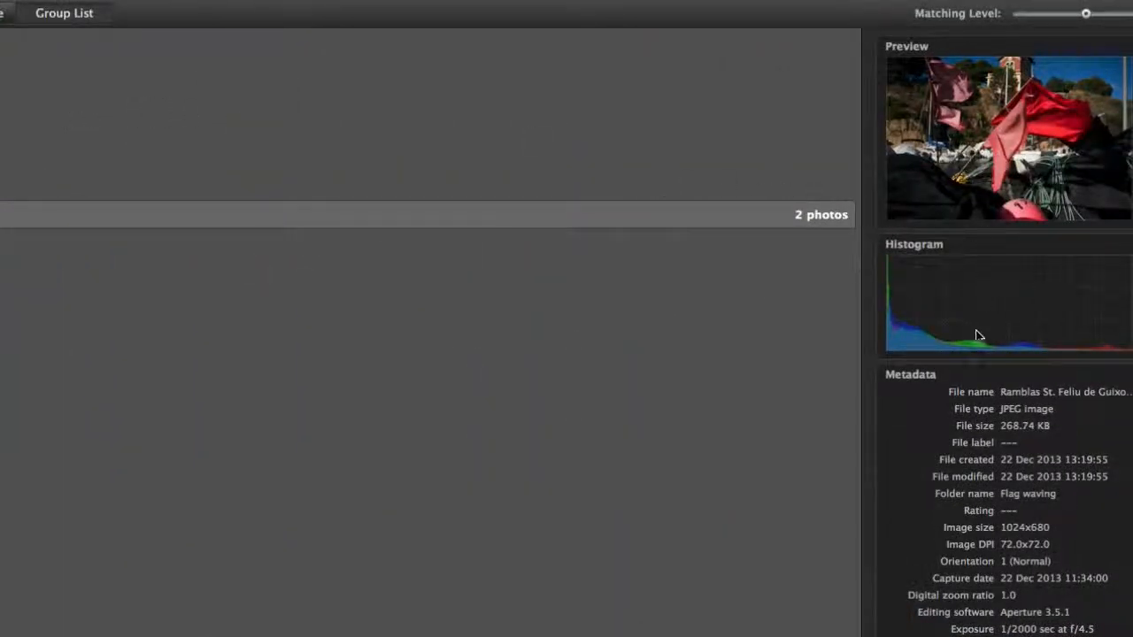
mouse_move(1009, 612)
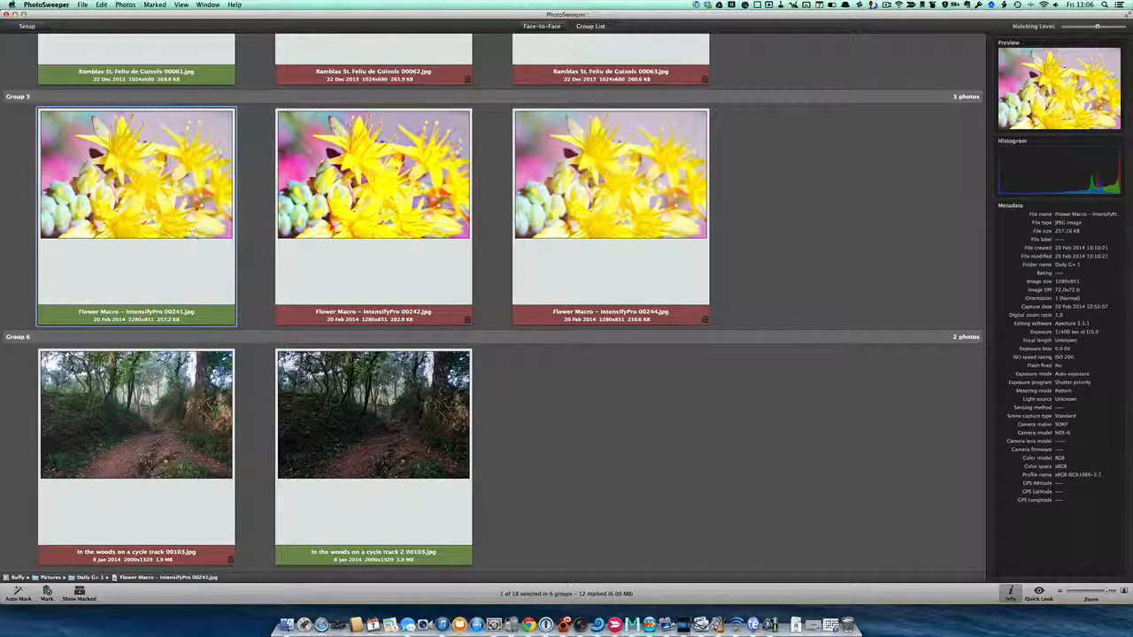
Choose Move Marked Photos to Folder and Rename… from the Marked menu
left_click(153, 5)
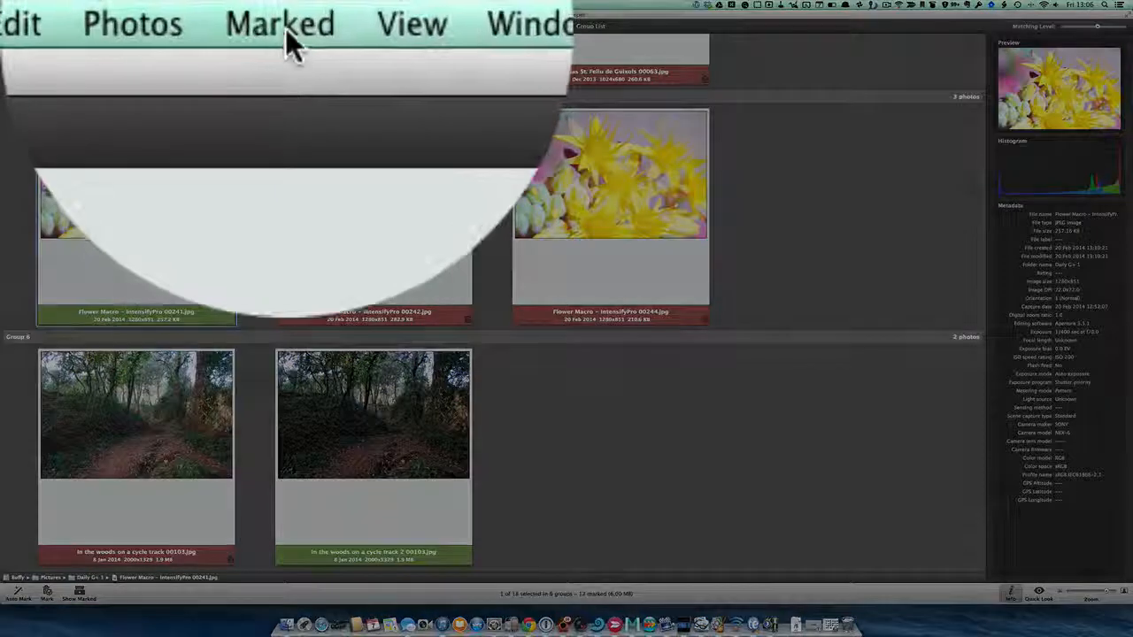
left_click(280, 25)
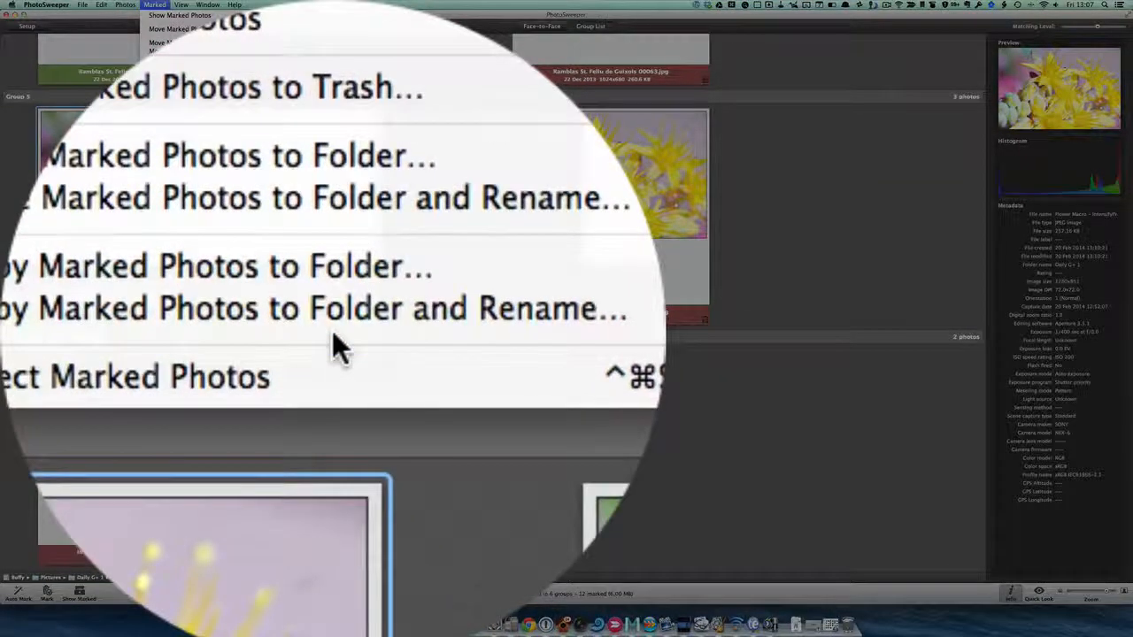
mouse_move(337, 340)
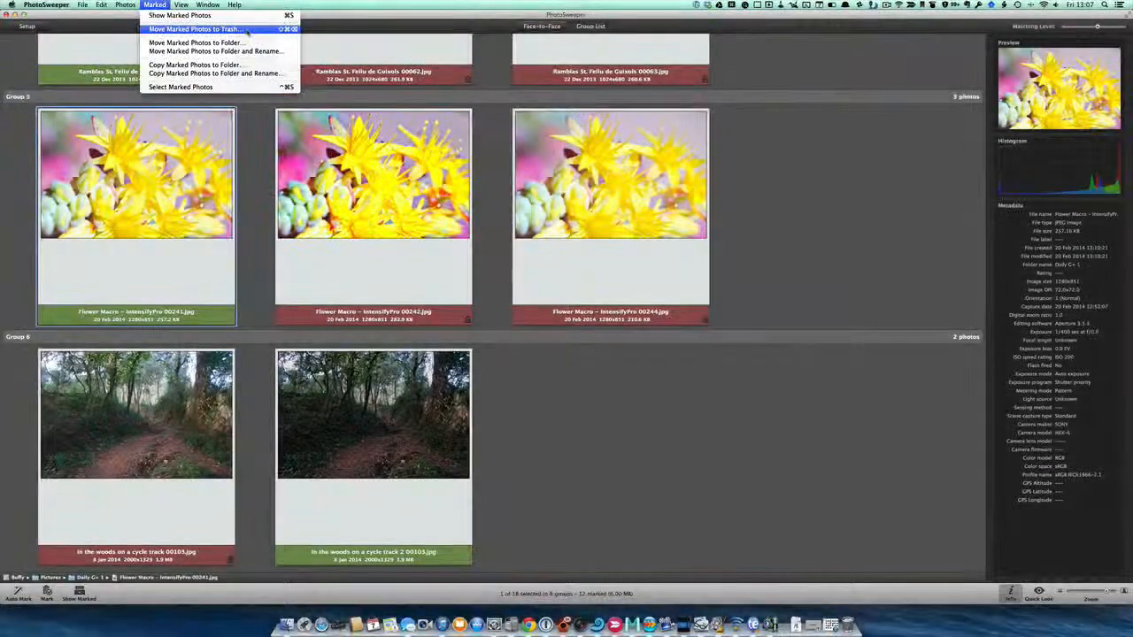
mouse_move(221, 53)
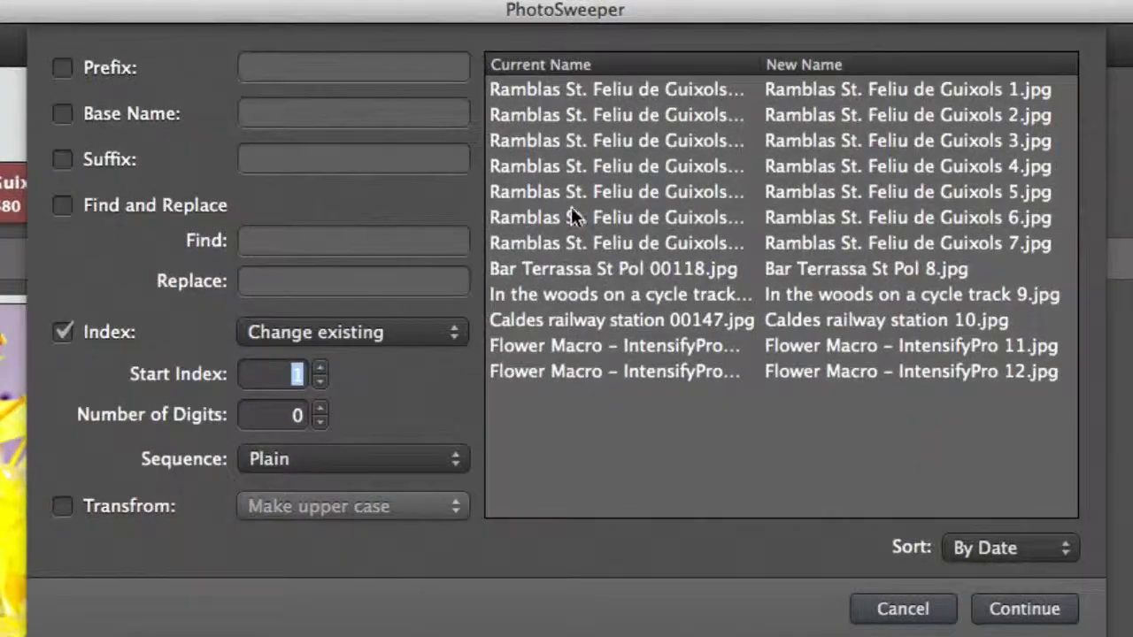
mouse_move(177, 88)
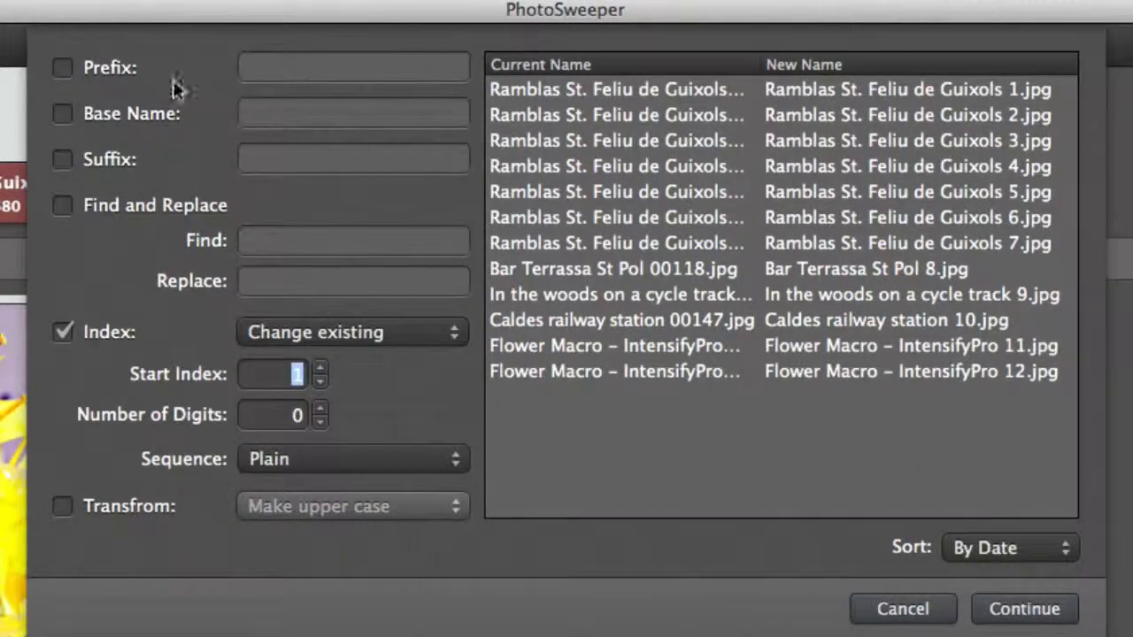
Enable a Prefix of 'PhotoSwept –' so every proposed new name begins with it
left_click(60, 67)
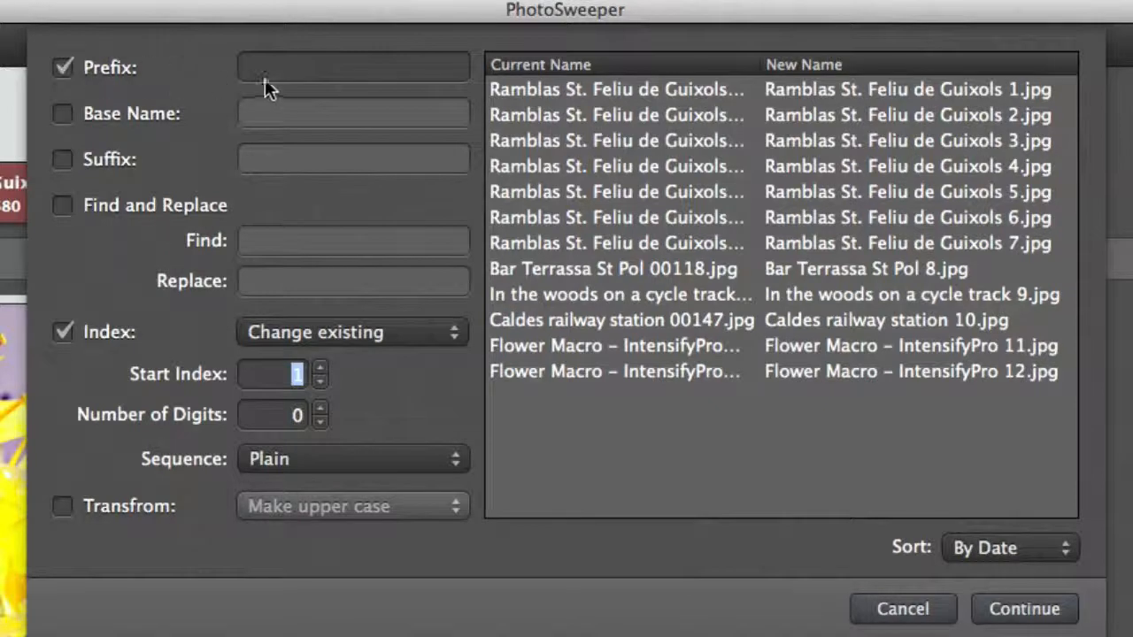
left_click(352, 68)
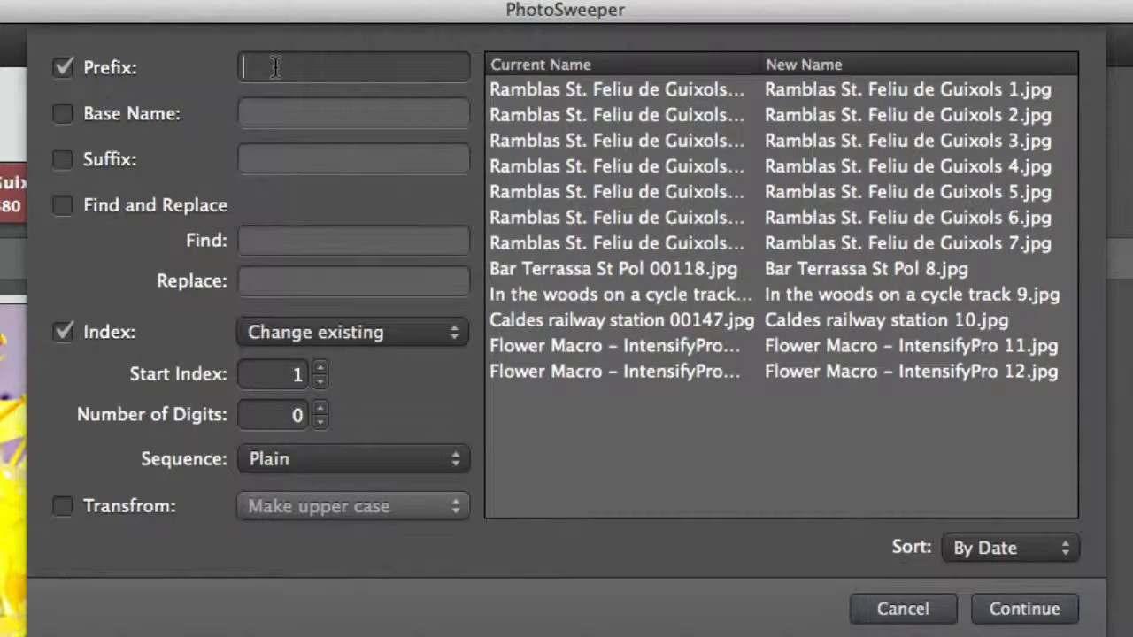
type("PhotoSwept –")
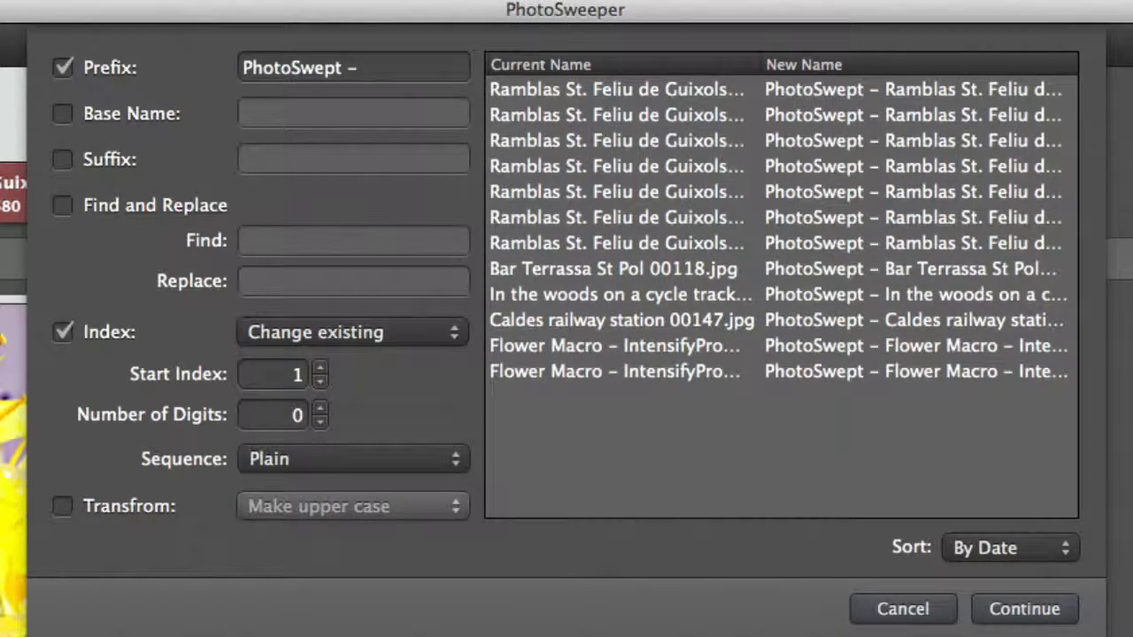
left_click(352, 68)
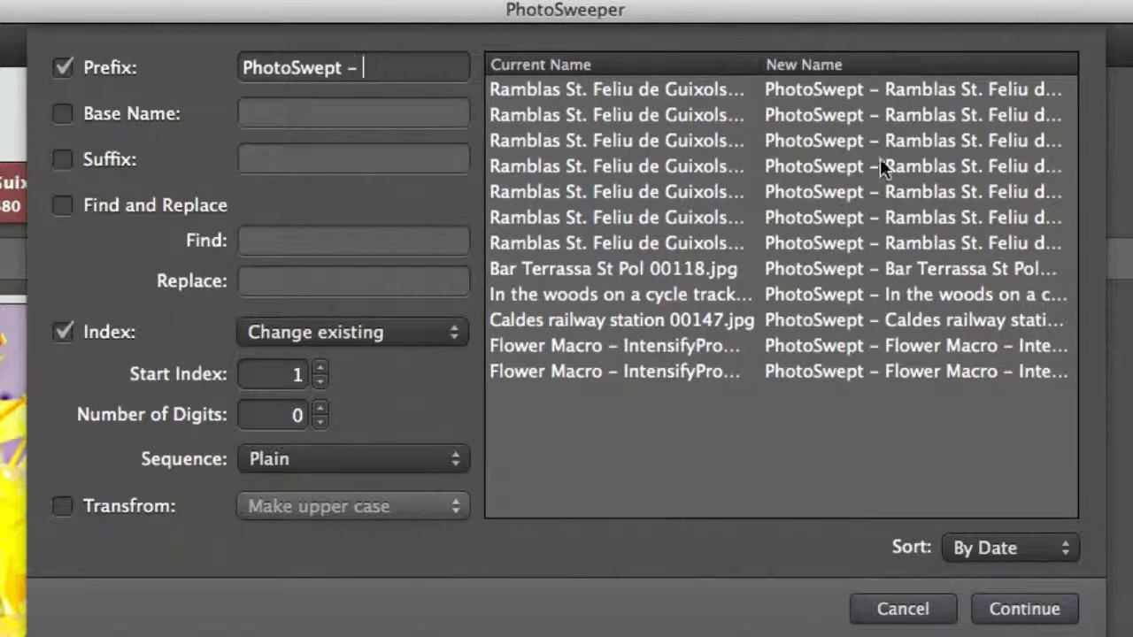
mouse_move(922, 214)
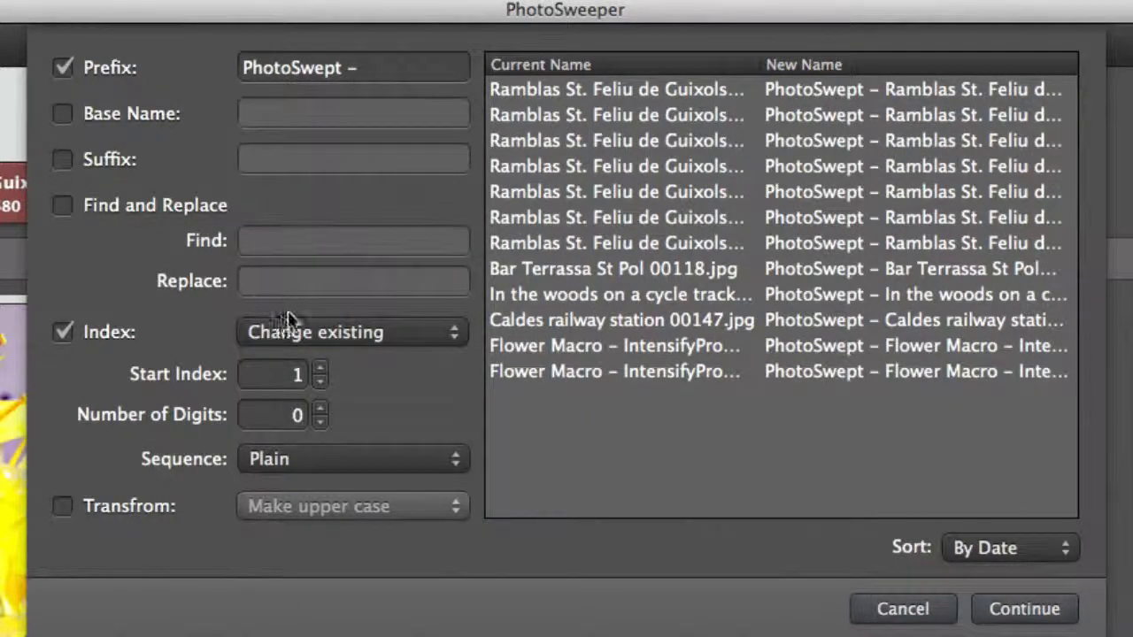
mouse_move(245, 354)
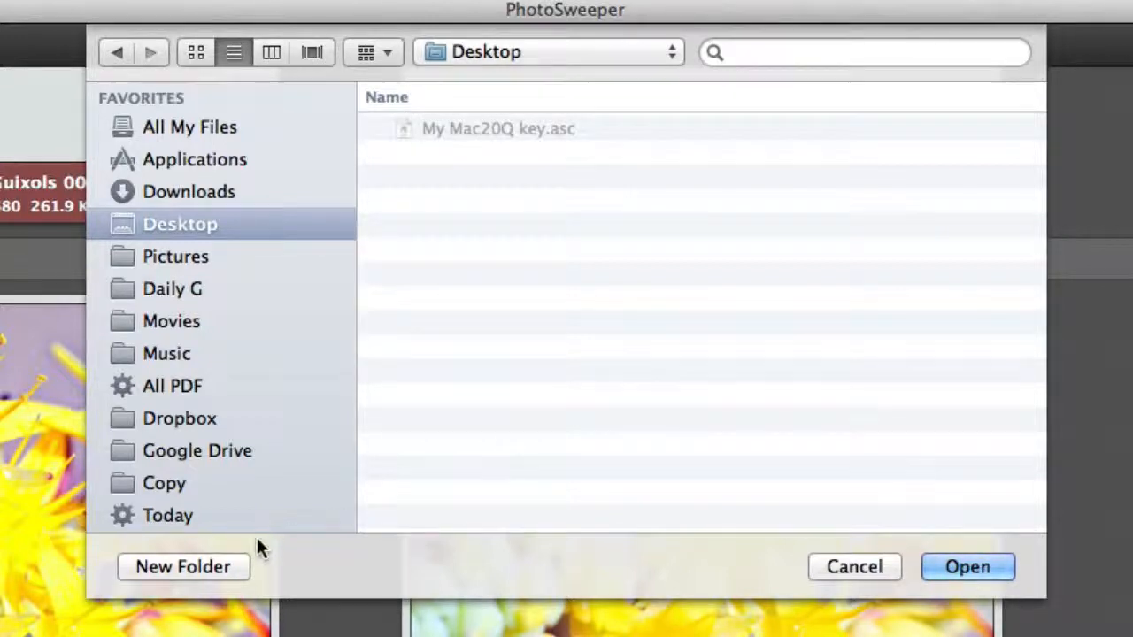
Create a new Desktop folder 'Sweepings' and choose it as the move destination
left_click(184, 567)
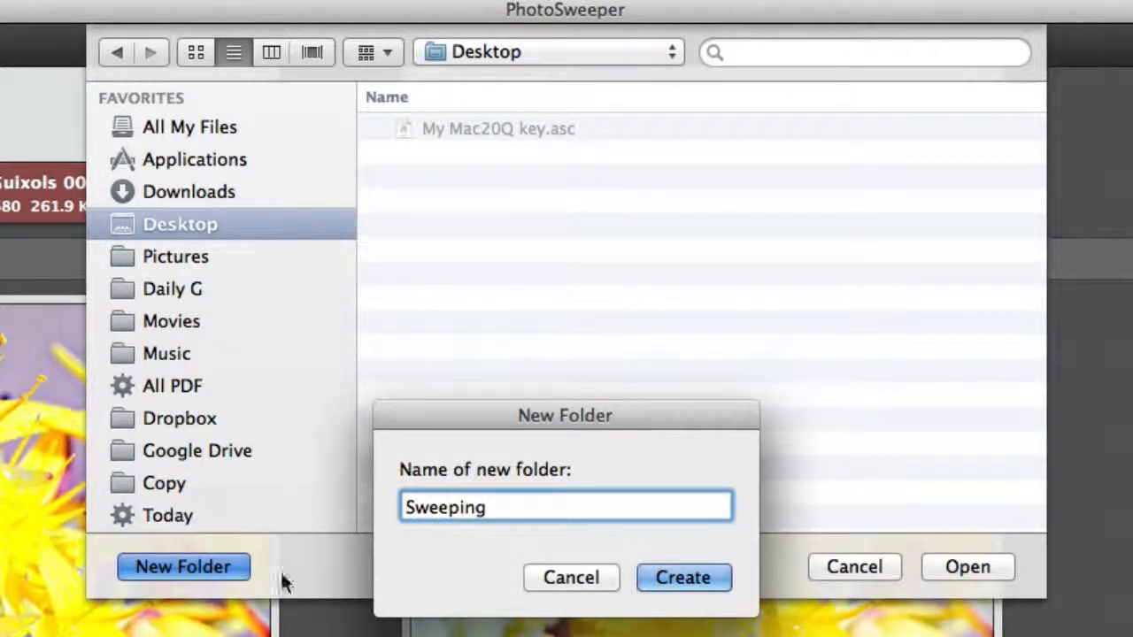
type("s")
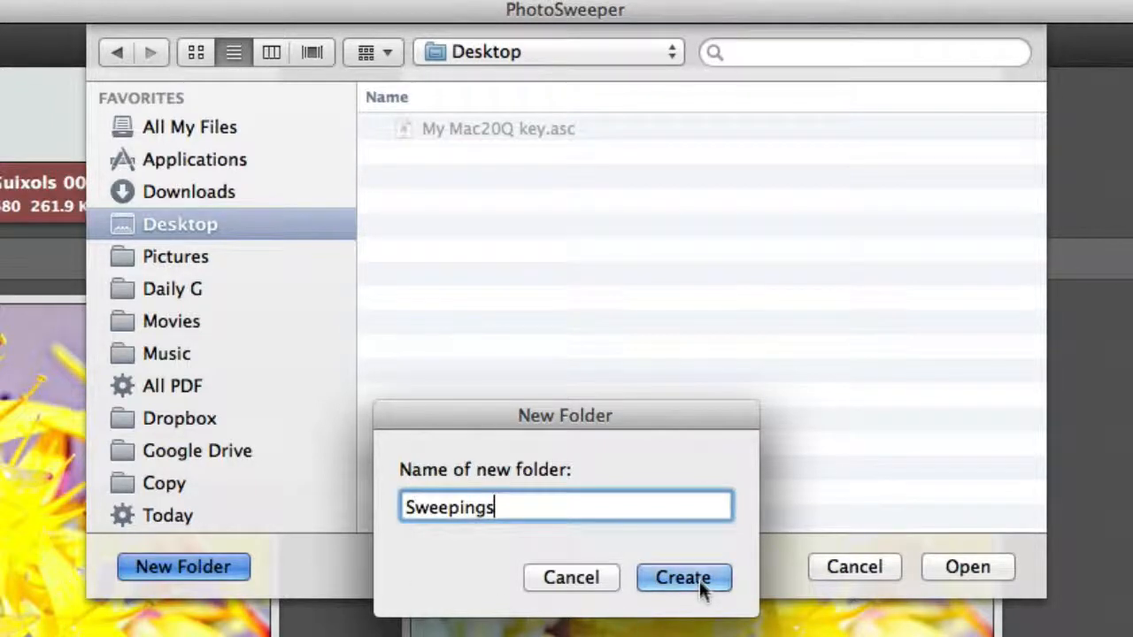
left_click(683, 577)
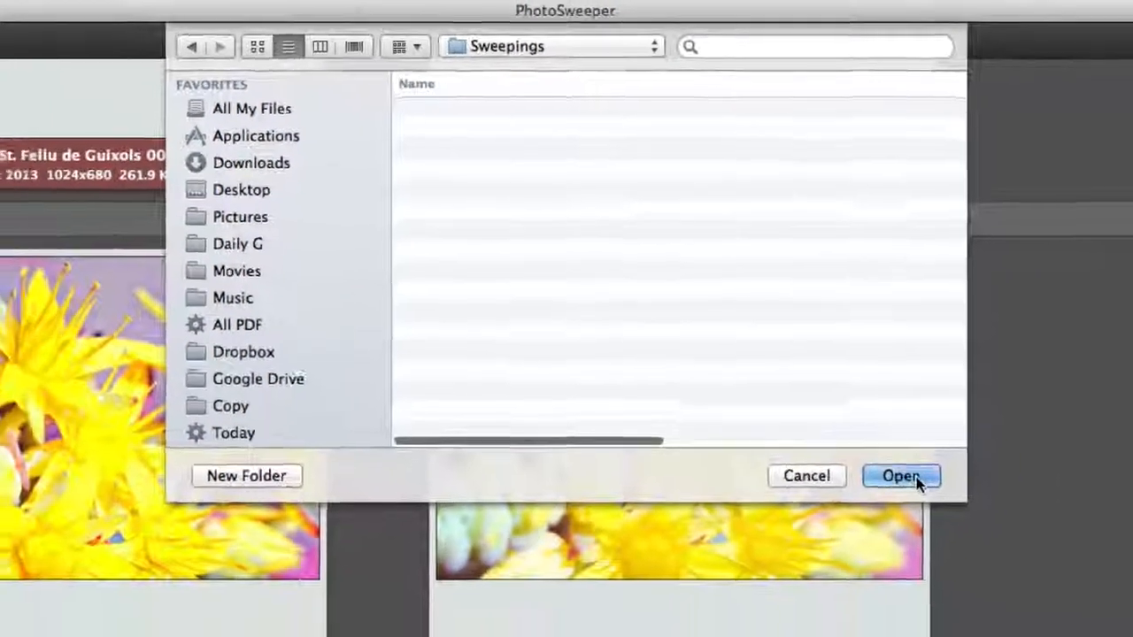
left_click(901, 475)
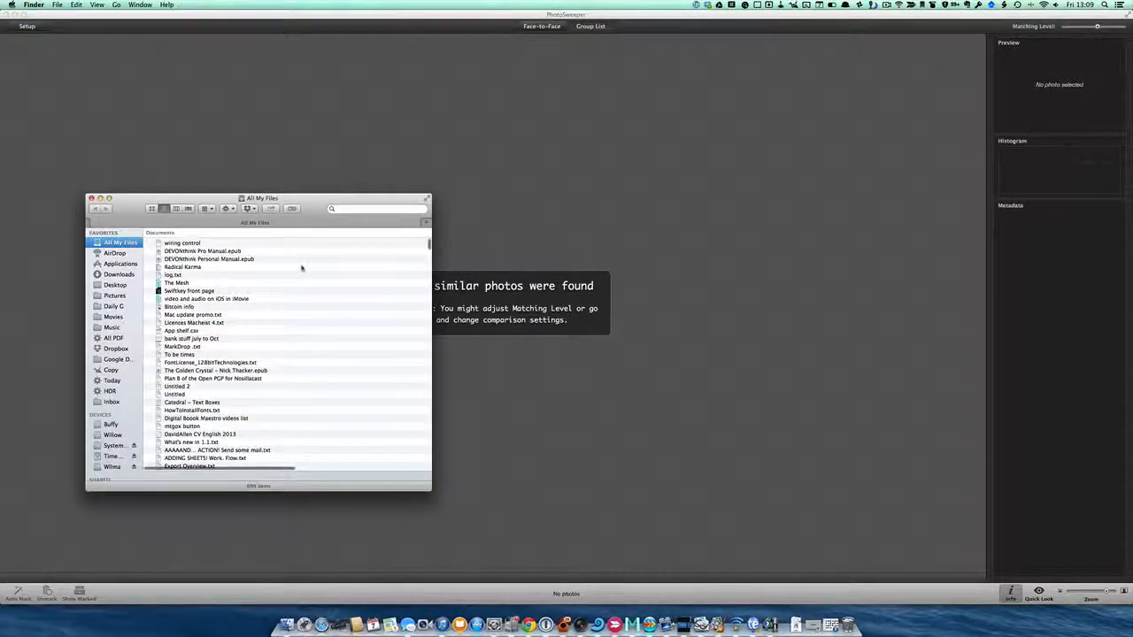
Browse Desktop > Sweepings in Finder and view the renamed 'PhotoSwept –' Caldes railway station photo
left_click(115, 283)
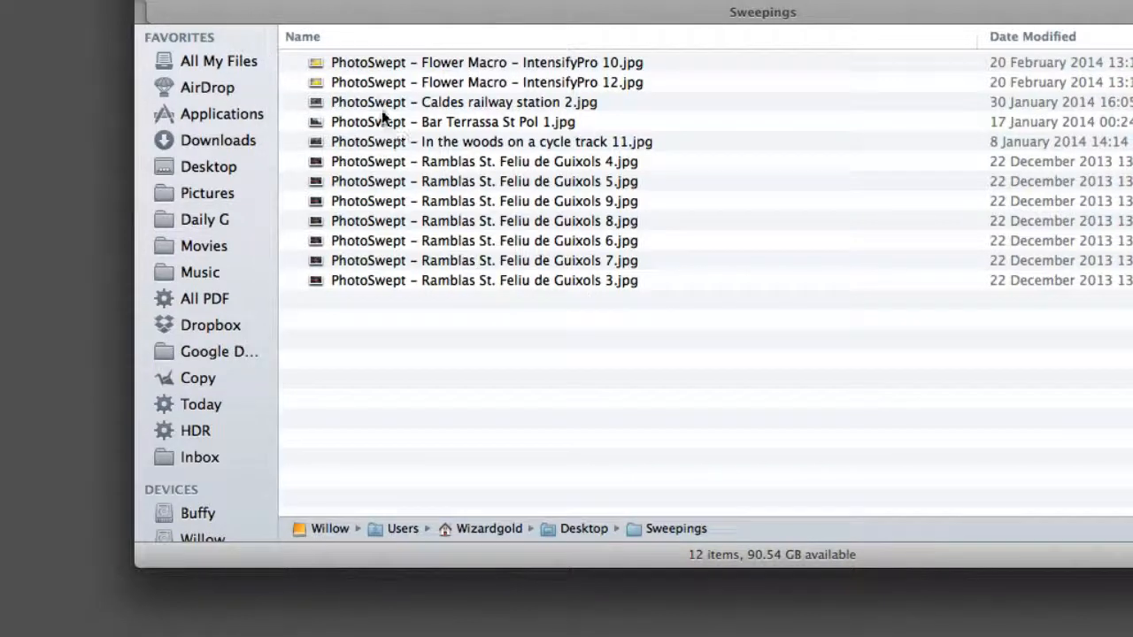
mouse_move(386, 266)
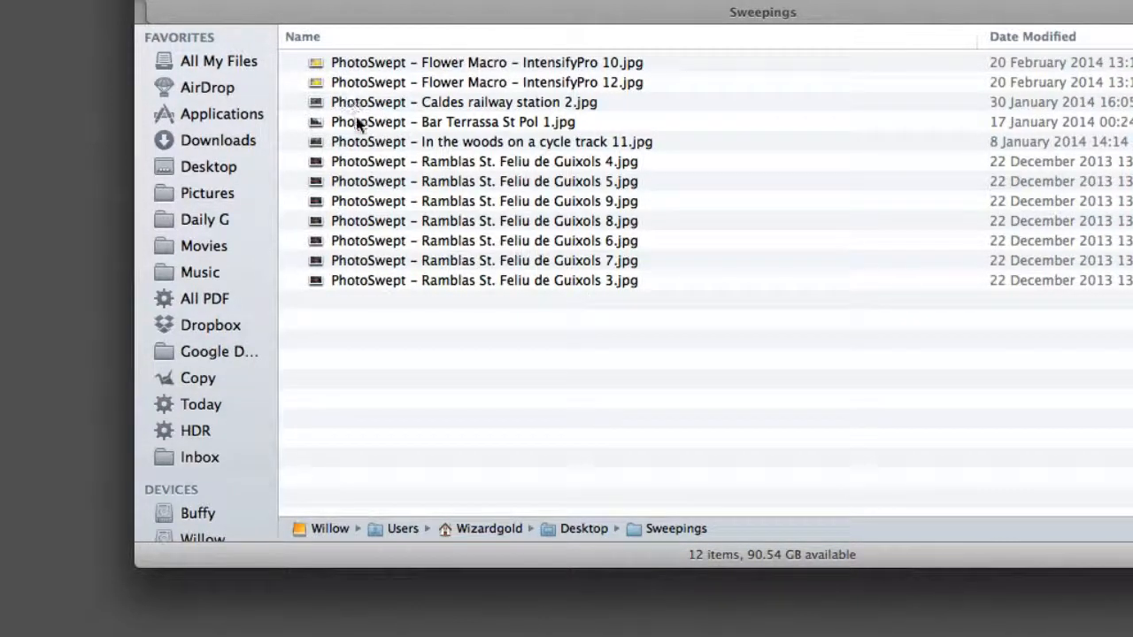
left_click(460, 101)
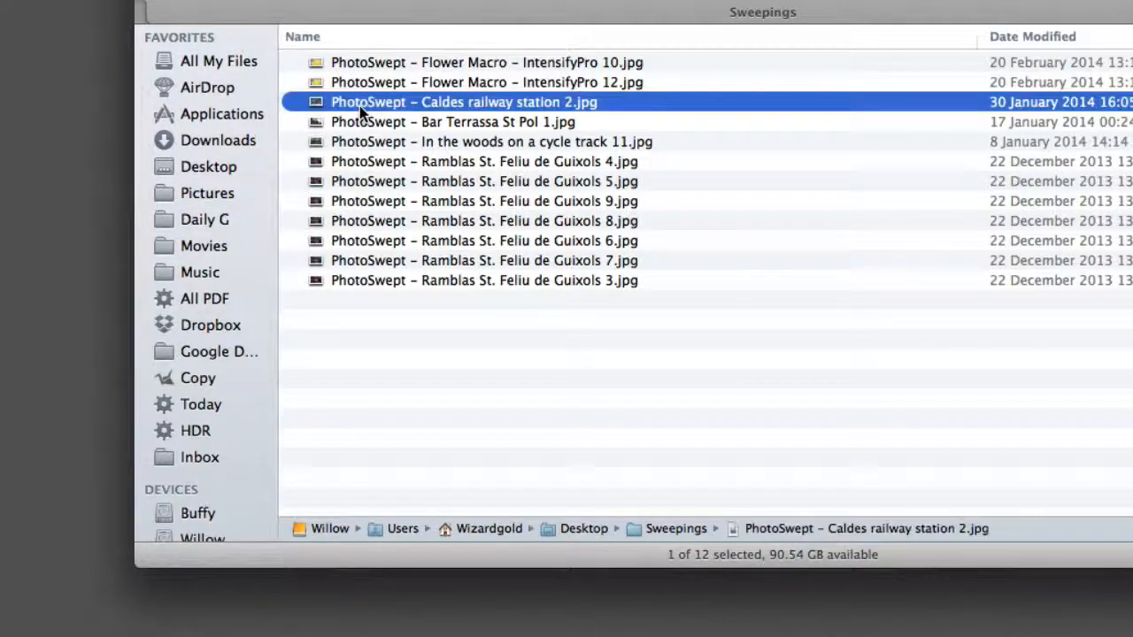
double_click(478, 101)
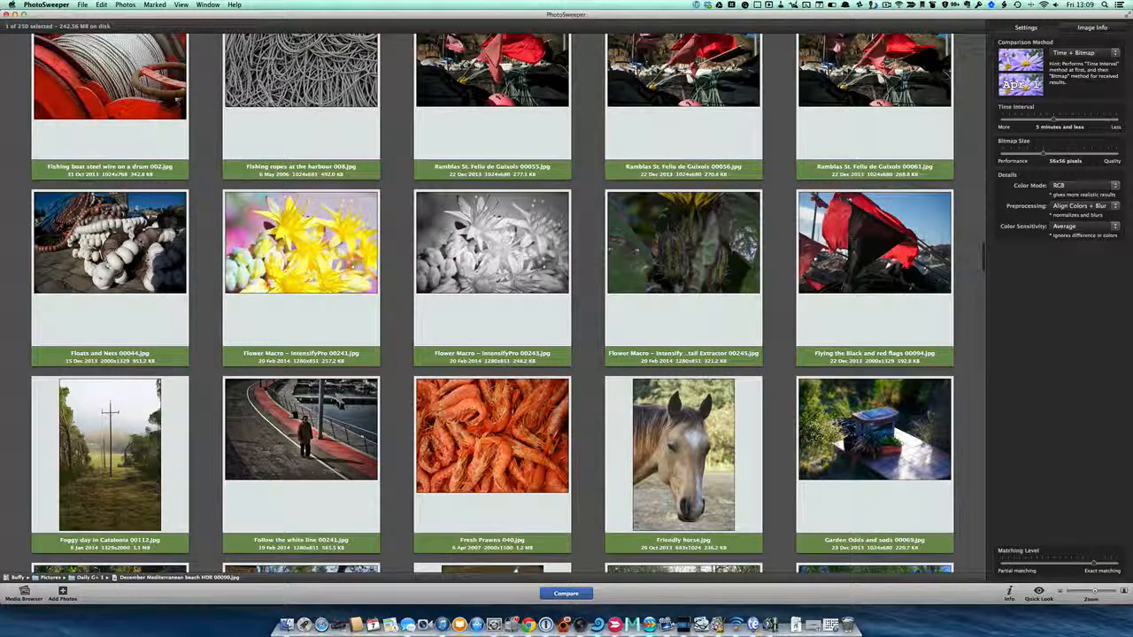
left_click(124, 10)
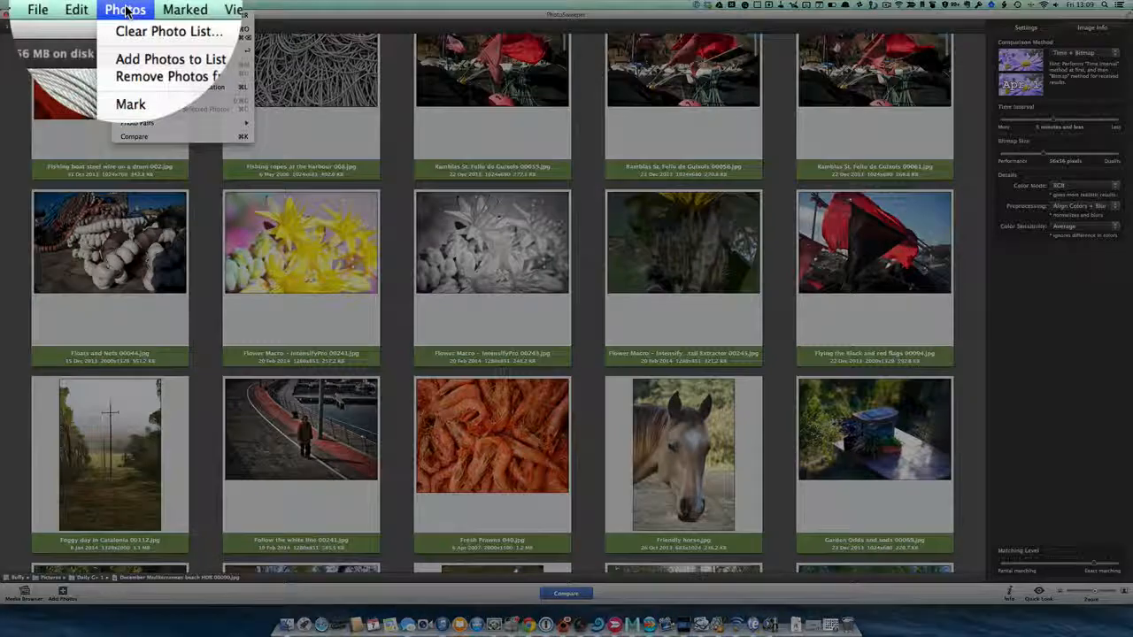